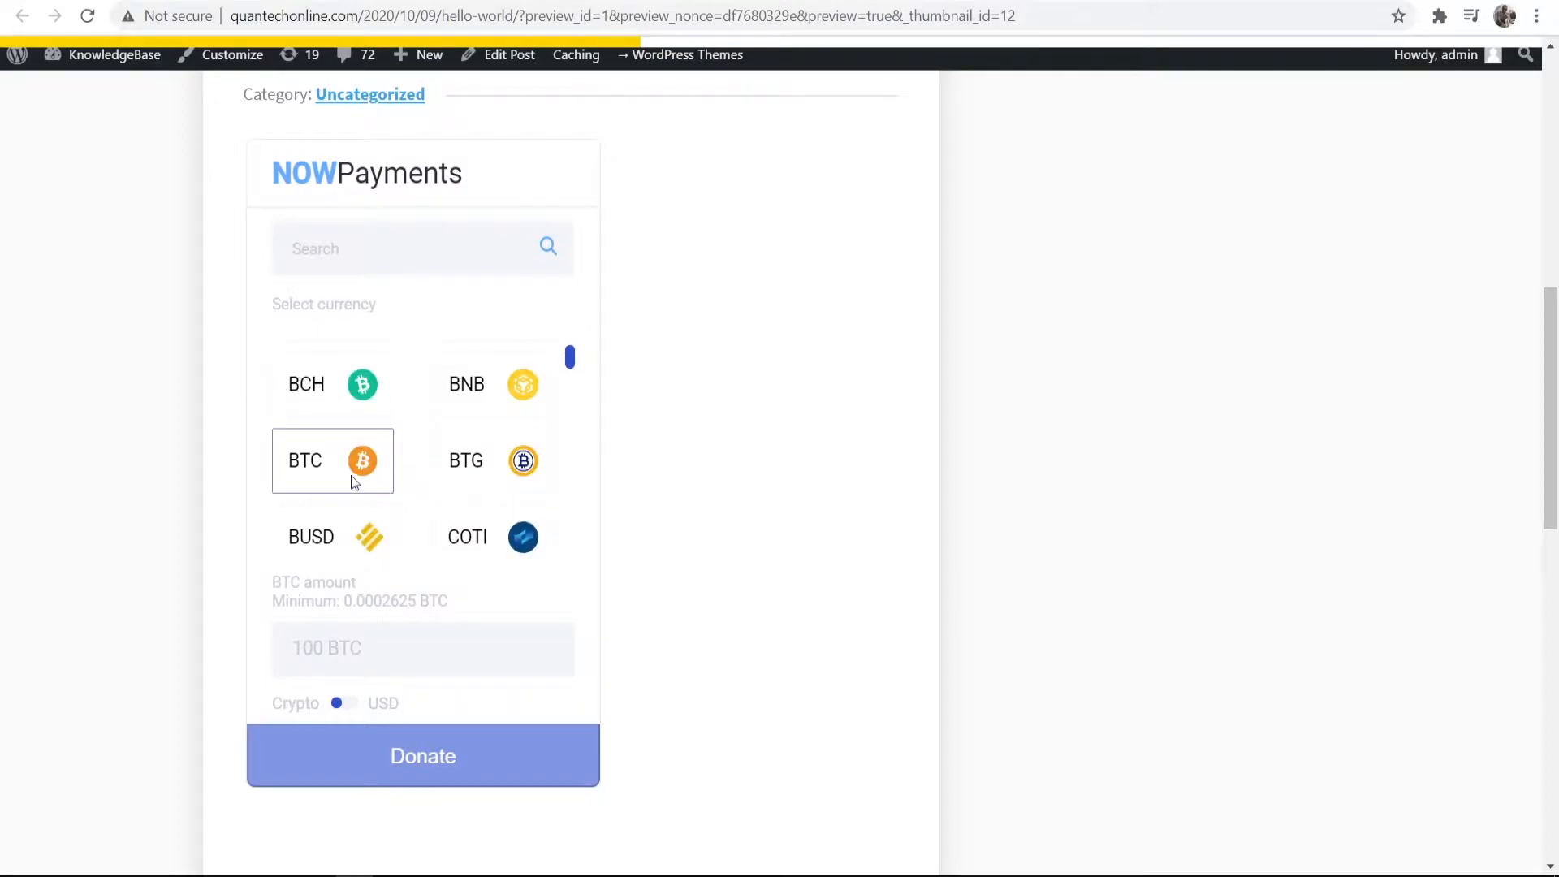
Step: Choose BTC as the donation currency in the previewed NOWPayments widget
{"action": "left_click", "coordinate": [422, 648]}
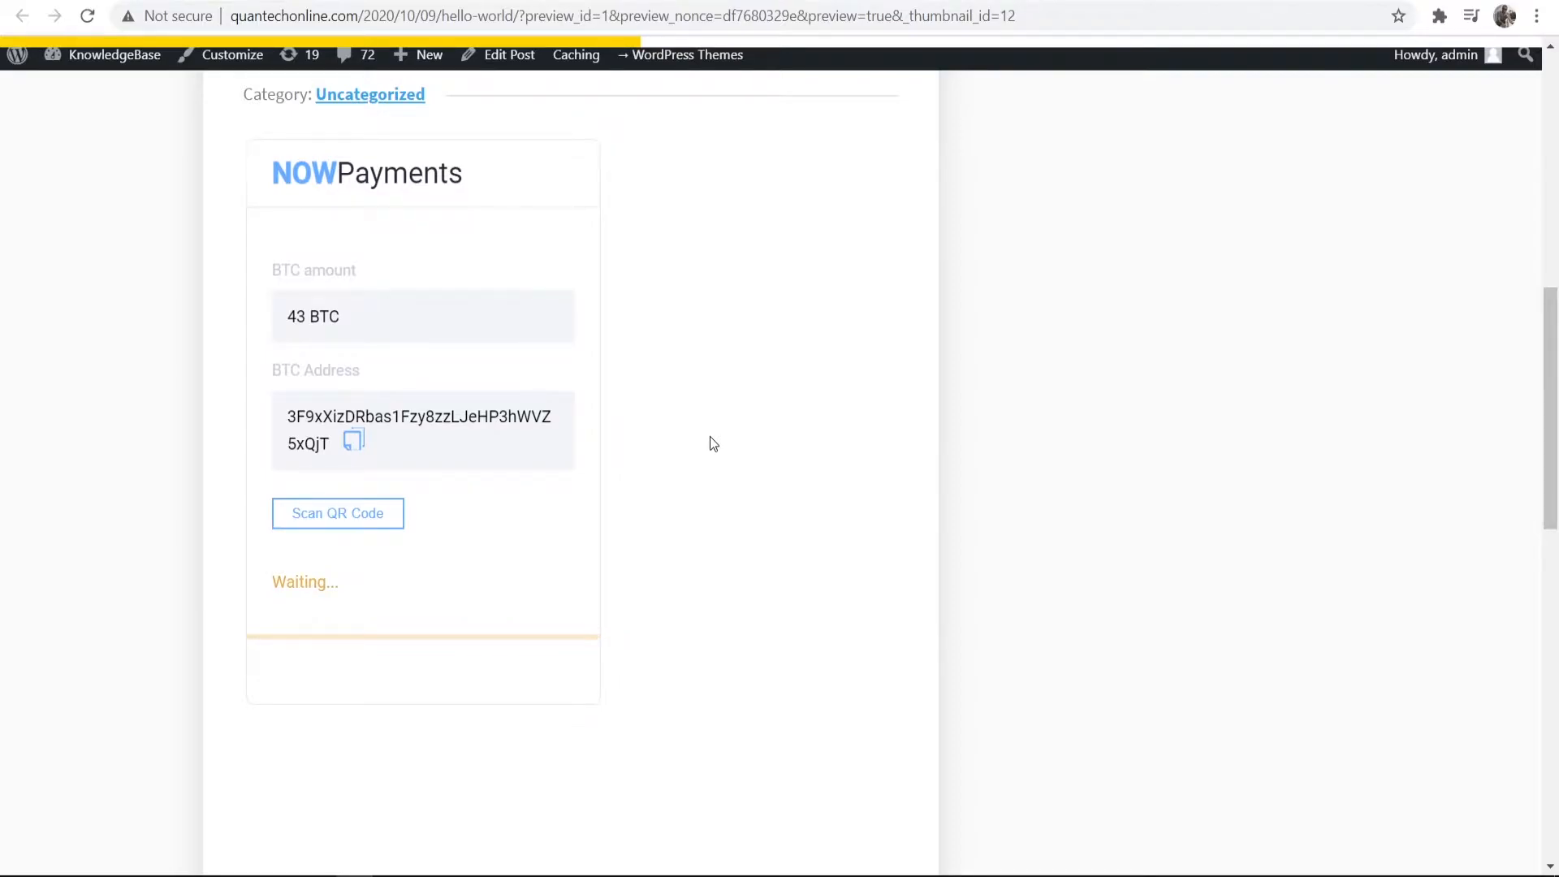
{"action": "mouse_move", "coordinate": [182, 371]}
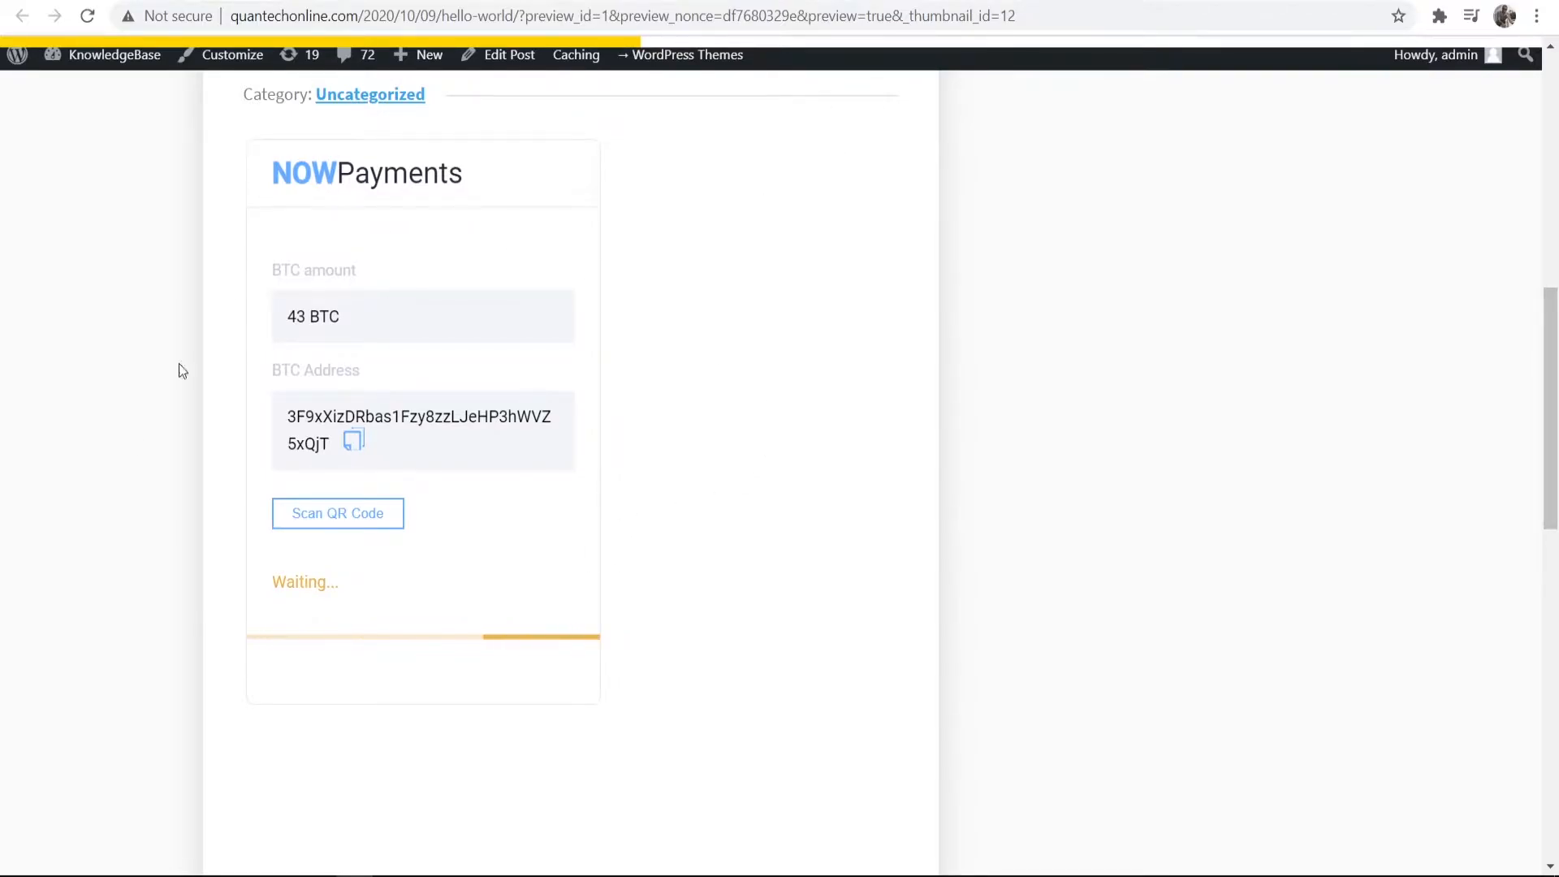
{"action": "mouse_move", "coordinate": [617, 345]}
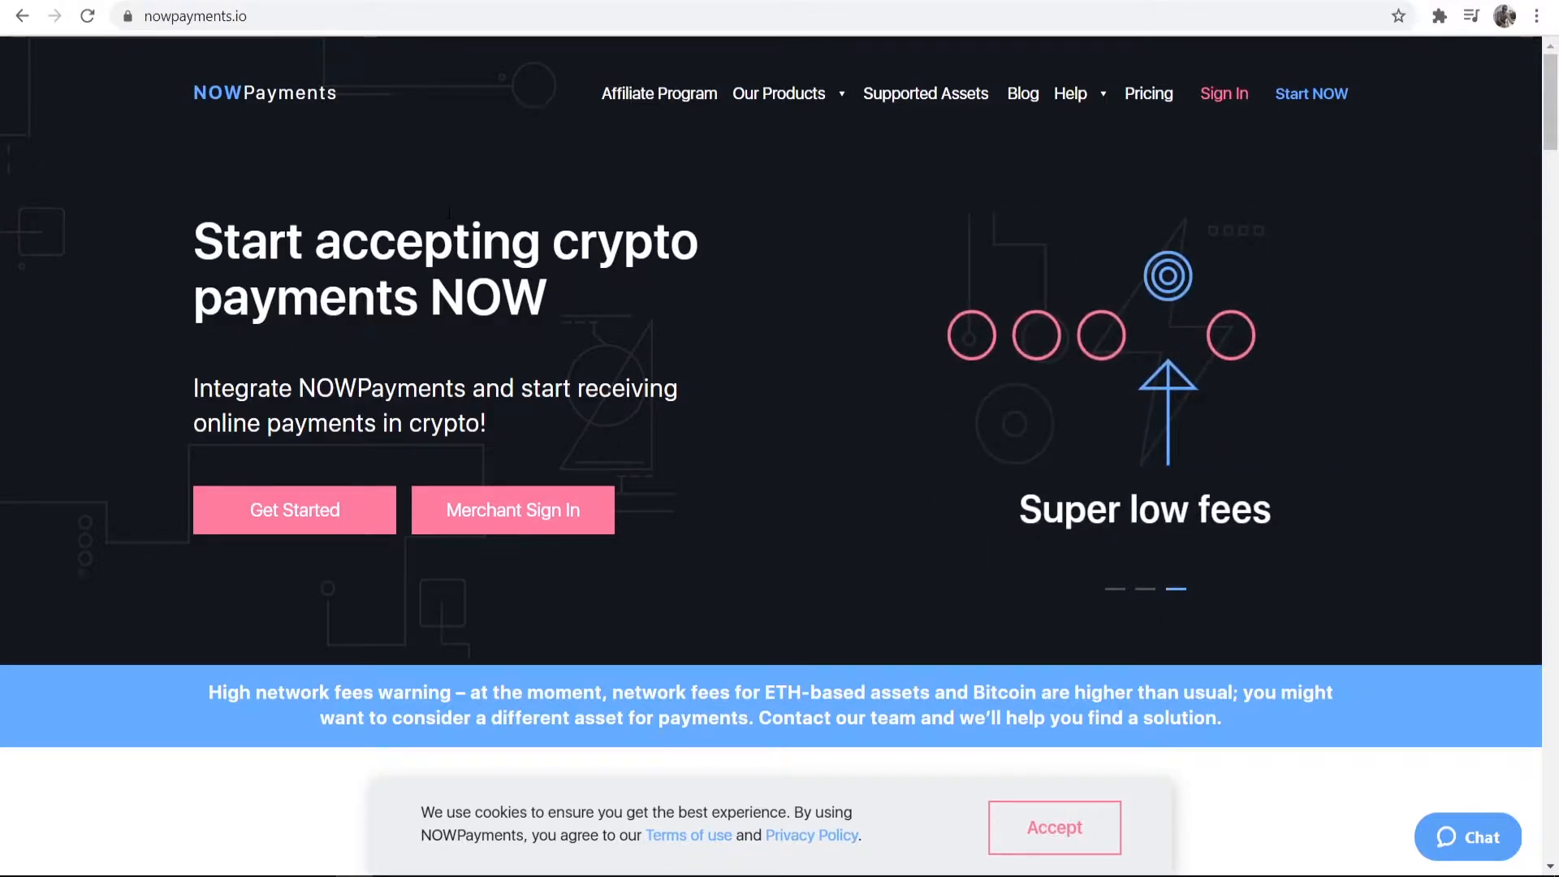
{"action": "mouse_move", "coordinate": [515, 375]}
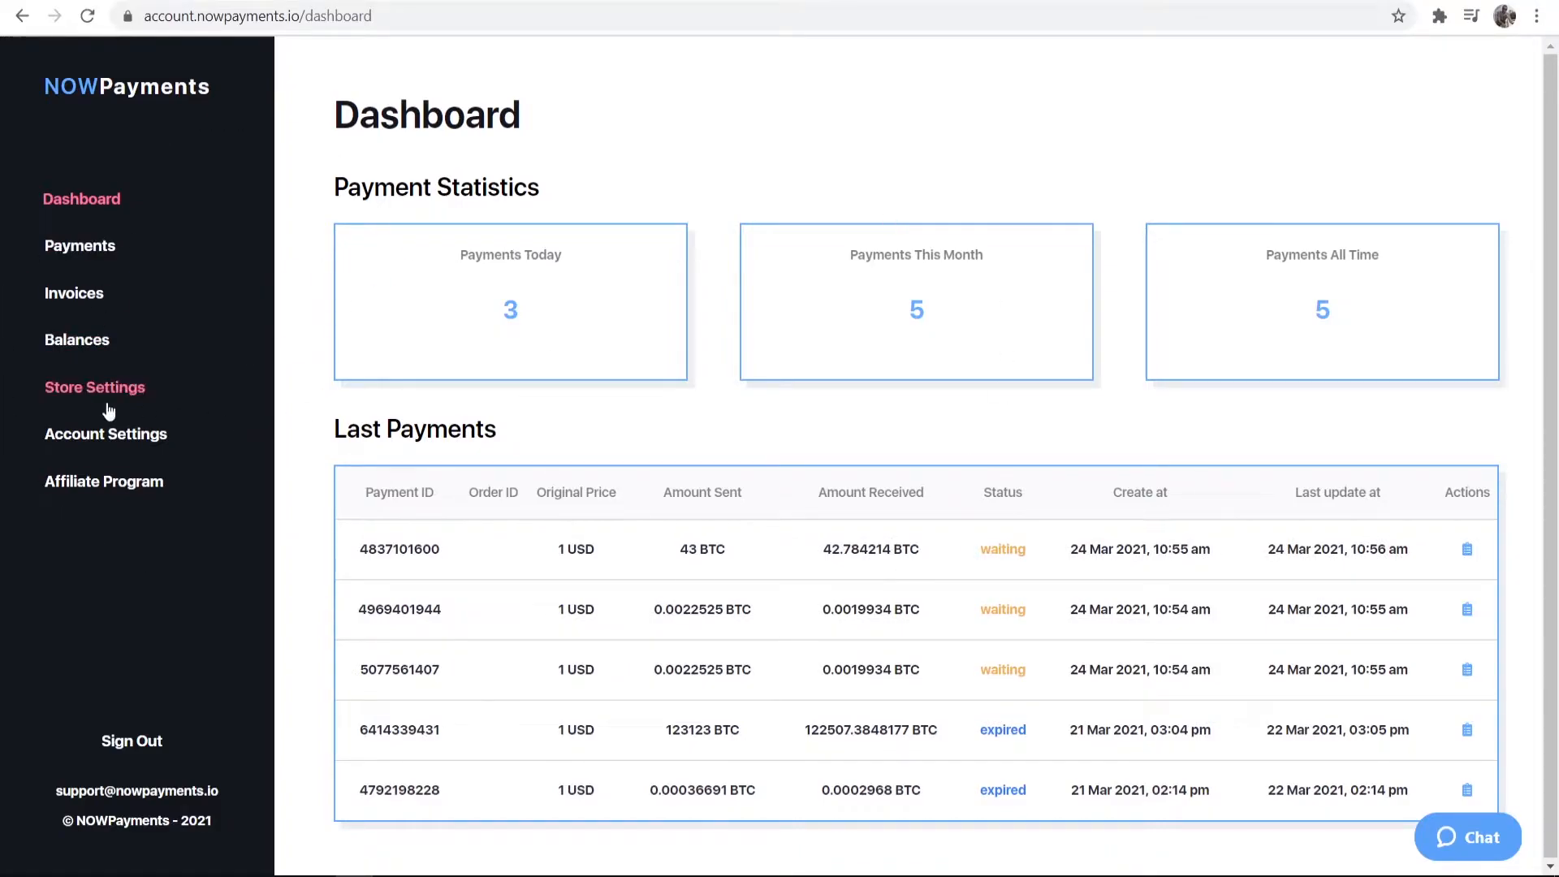
Step: Enter 'Bradley Harrison Enterprises' as the company name in Account Settings
{"action": "left_click", "coordinate": [106, 433]}
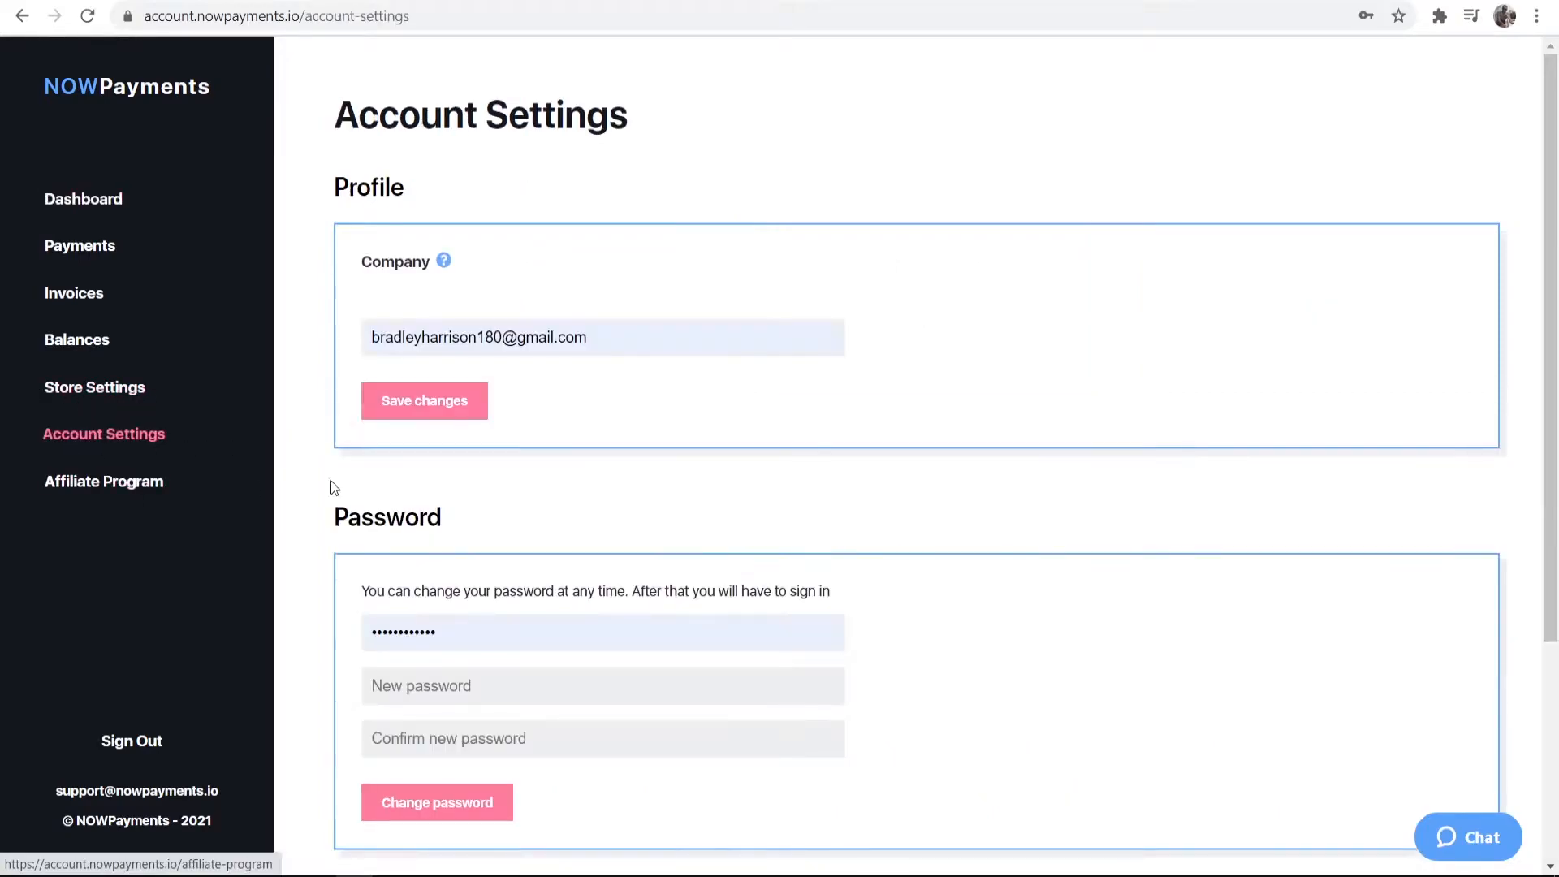
{"action": "type", "text": "Bradley Harrison Enterprises"}
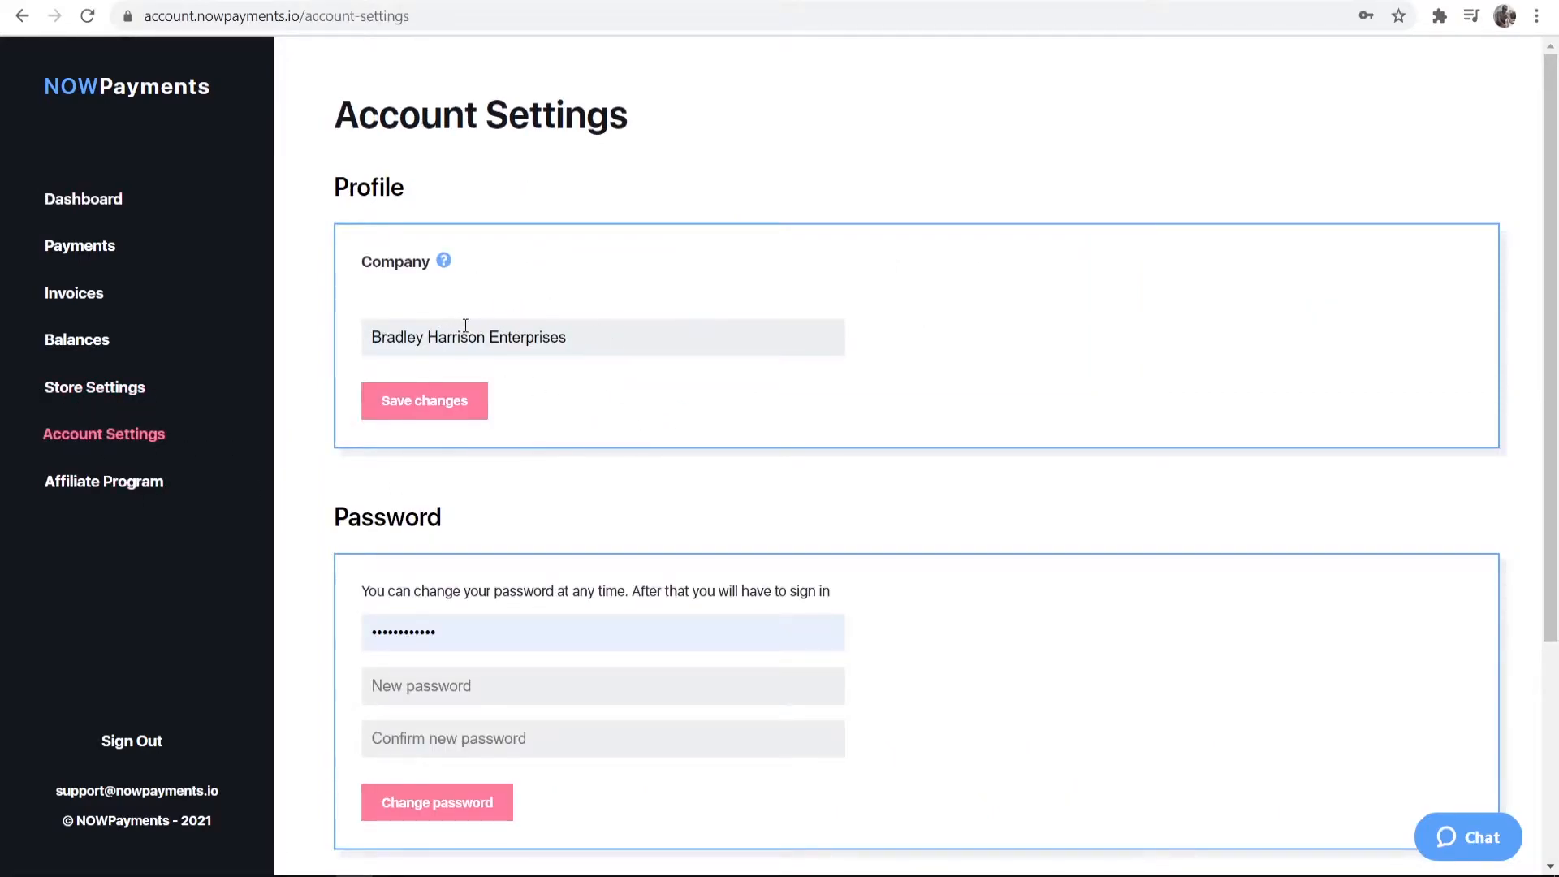
{"action": "scroll", "scroll_direction": "down", "scroll_amount": 3}
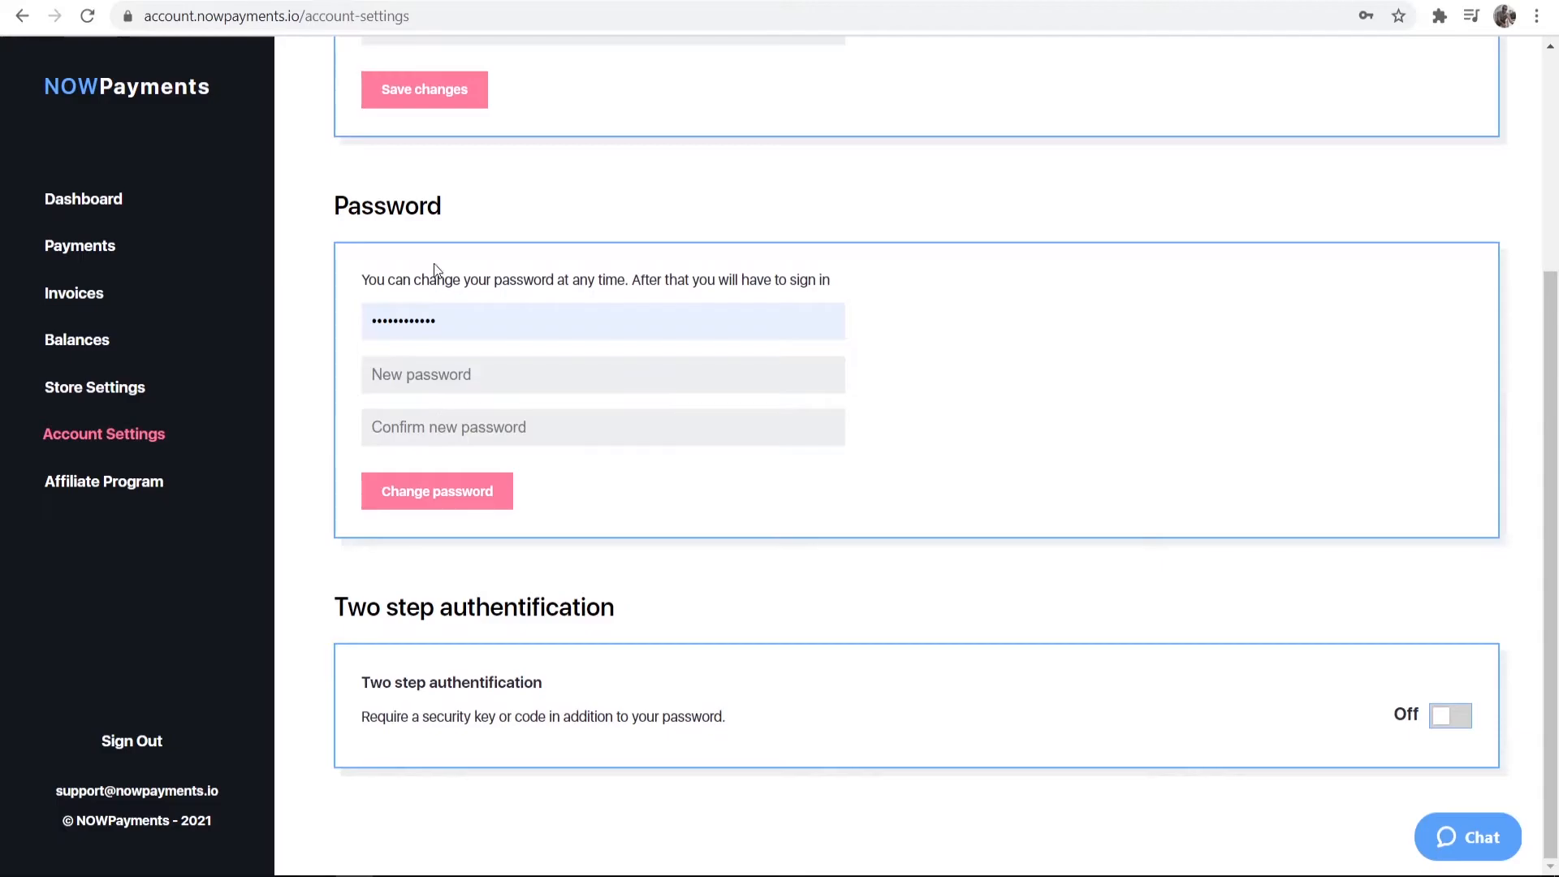
Step: Review the active API key and BTC outcome wallet in Store Settings
{"action": "left_click", "coordinate": [92, 387]}
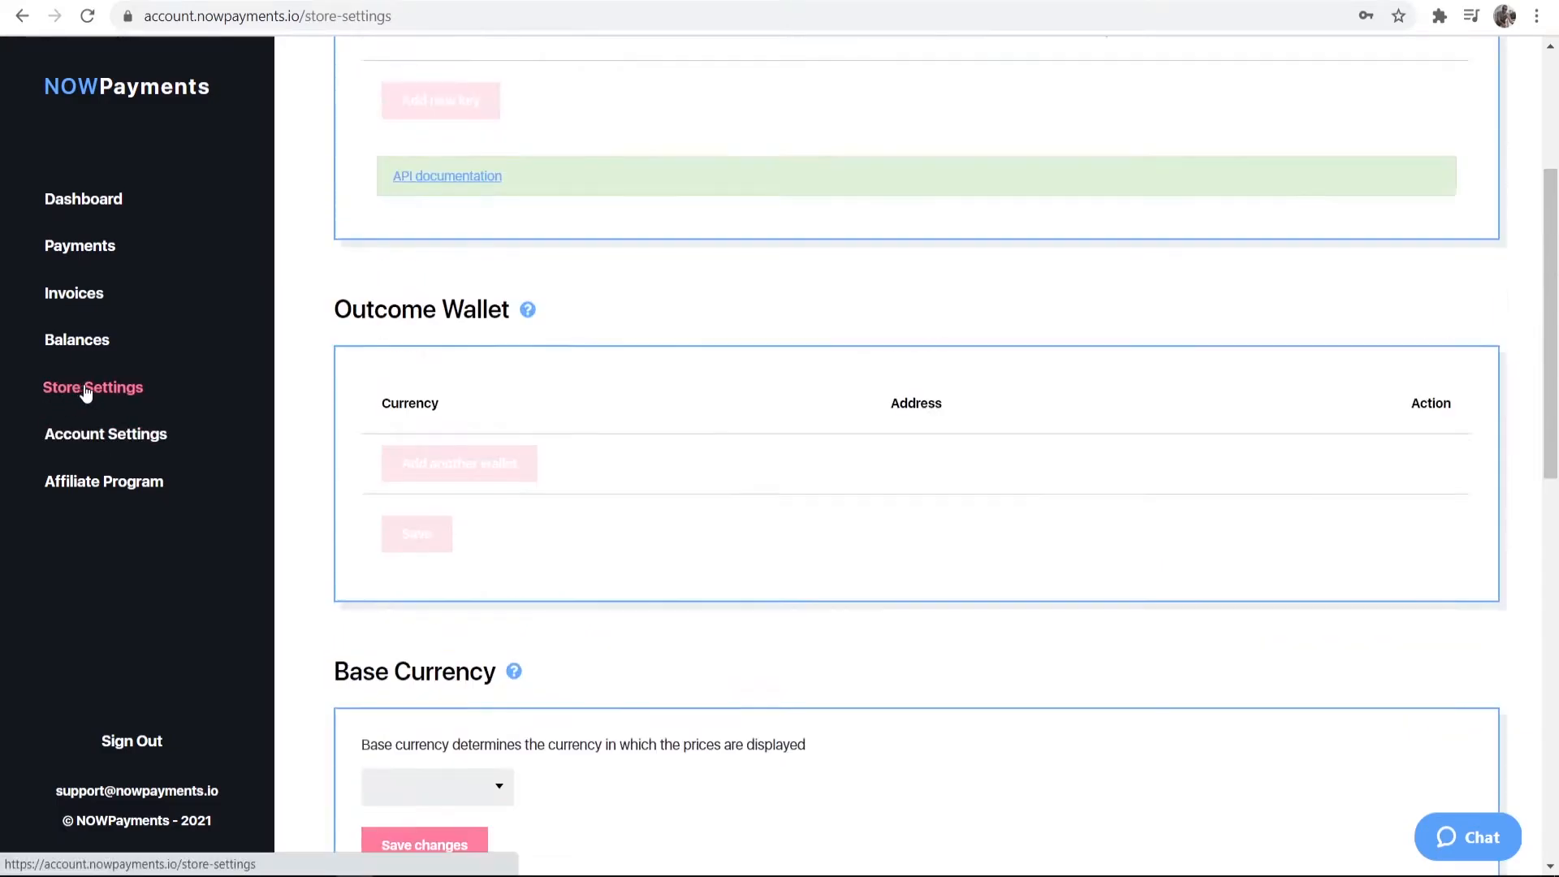
{"action": "scroll", "scroll_direction": "up", "scroll_amount": 3}
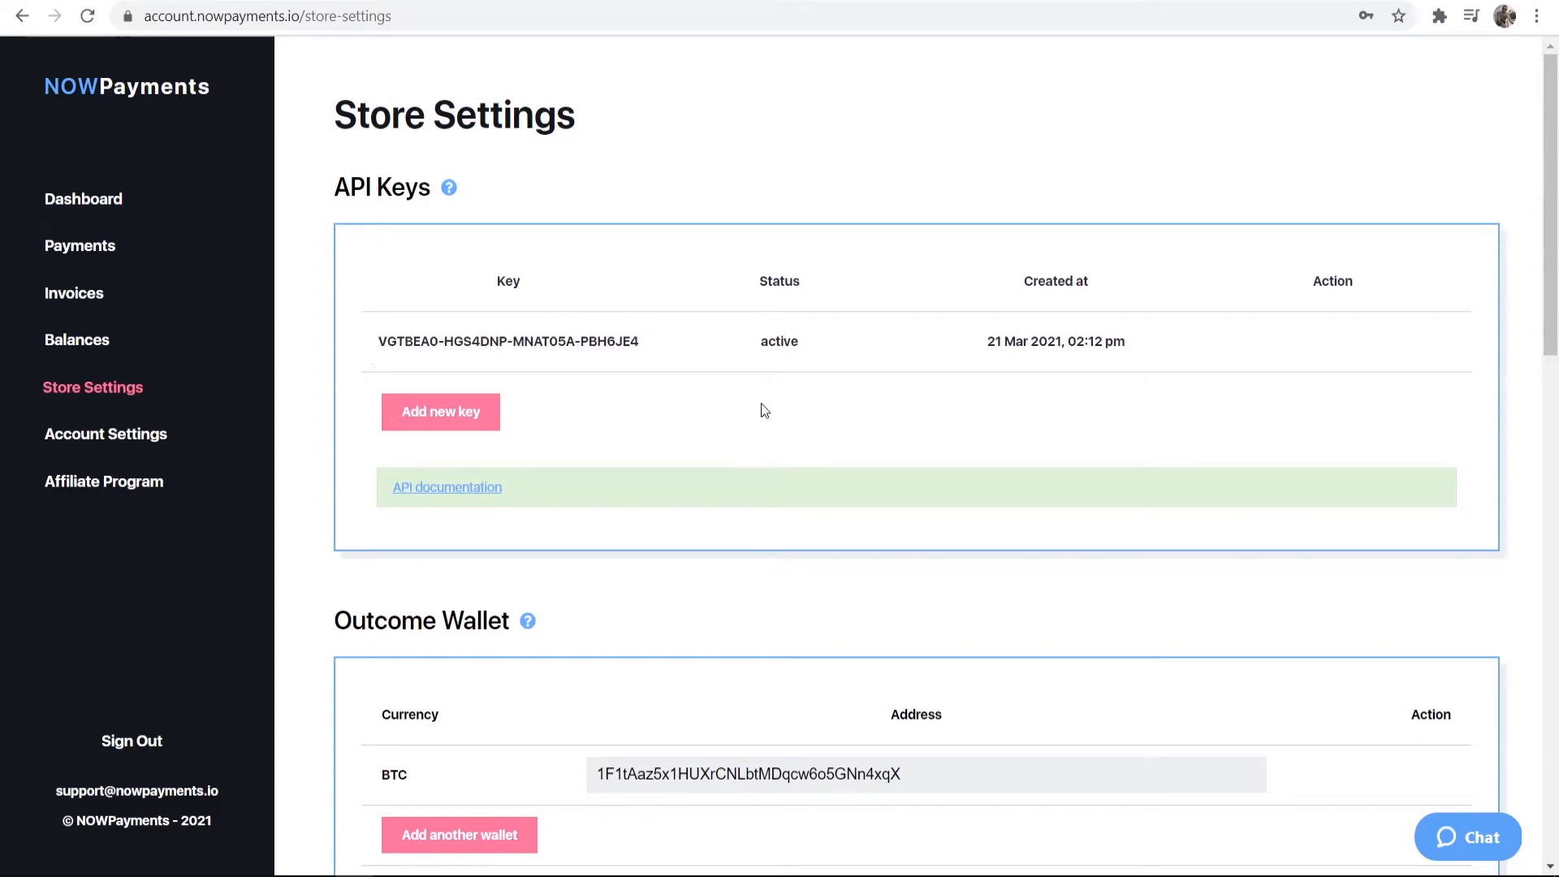
{"action": "scroll", "scroll_direction": "down", "scroll_amount": 3}
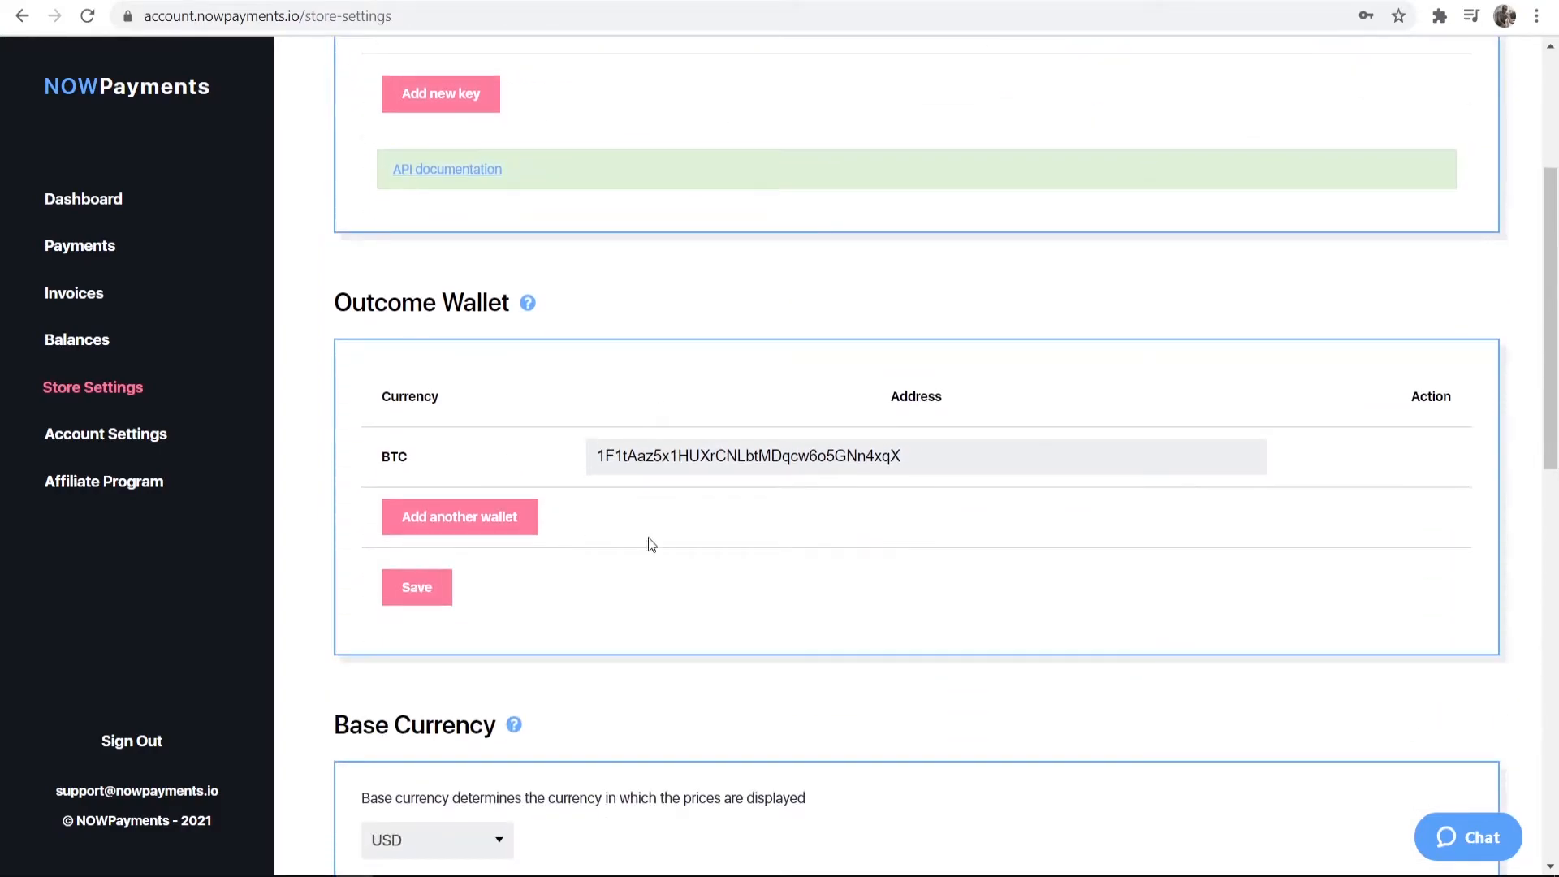
{"action": "mouse_move", "coordinate": [558, 394]}
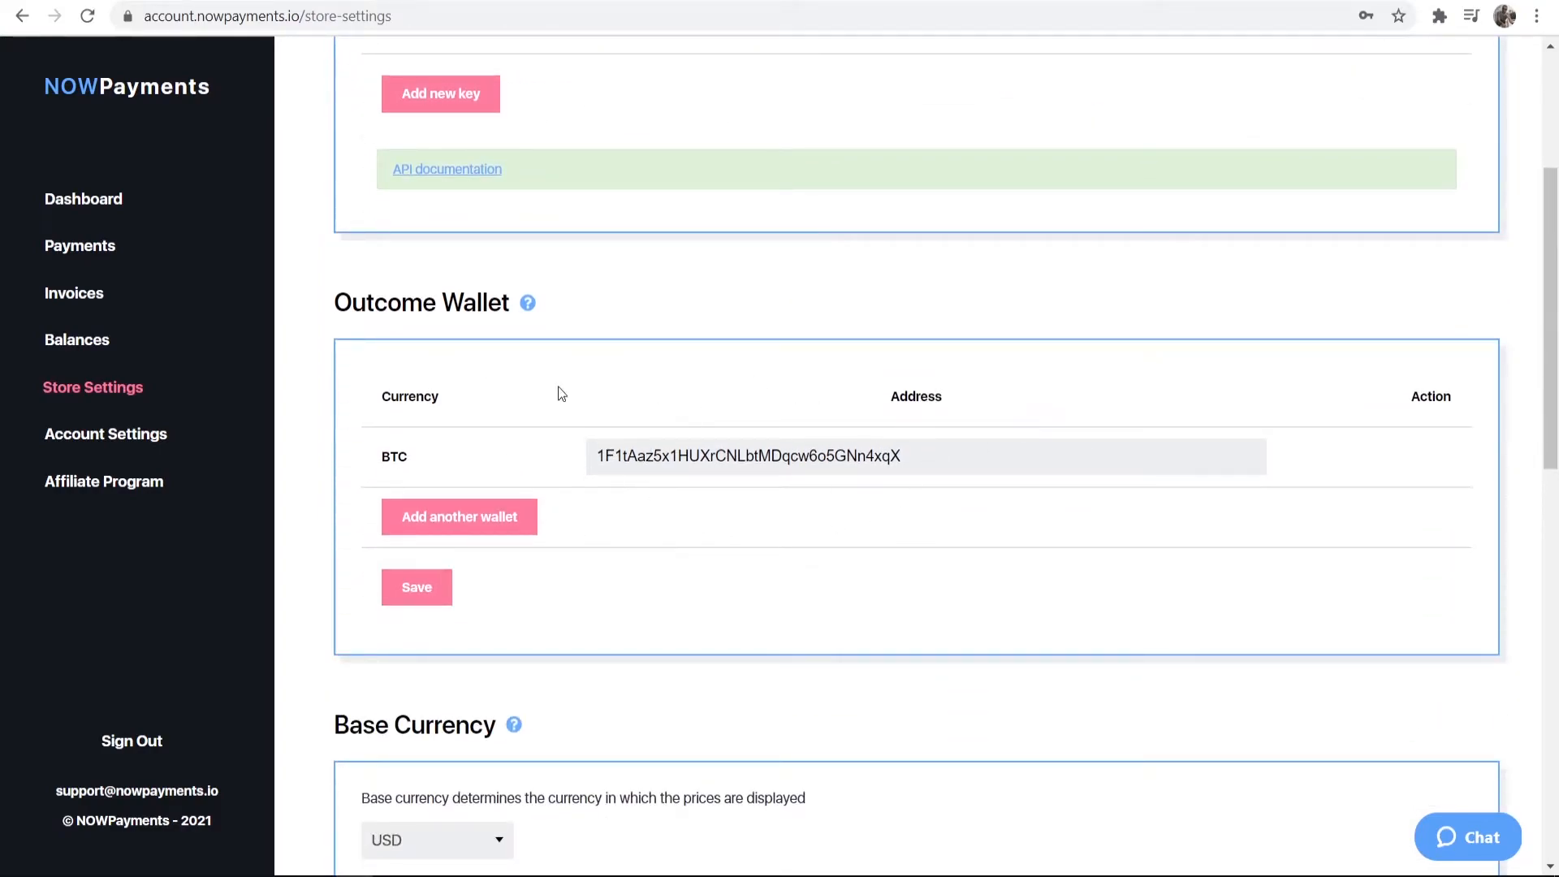
{"action": "mouse_move", "coordinate": [555, 402]}
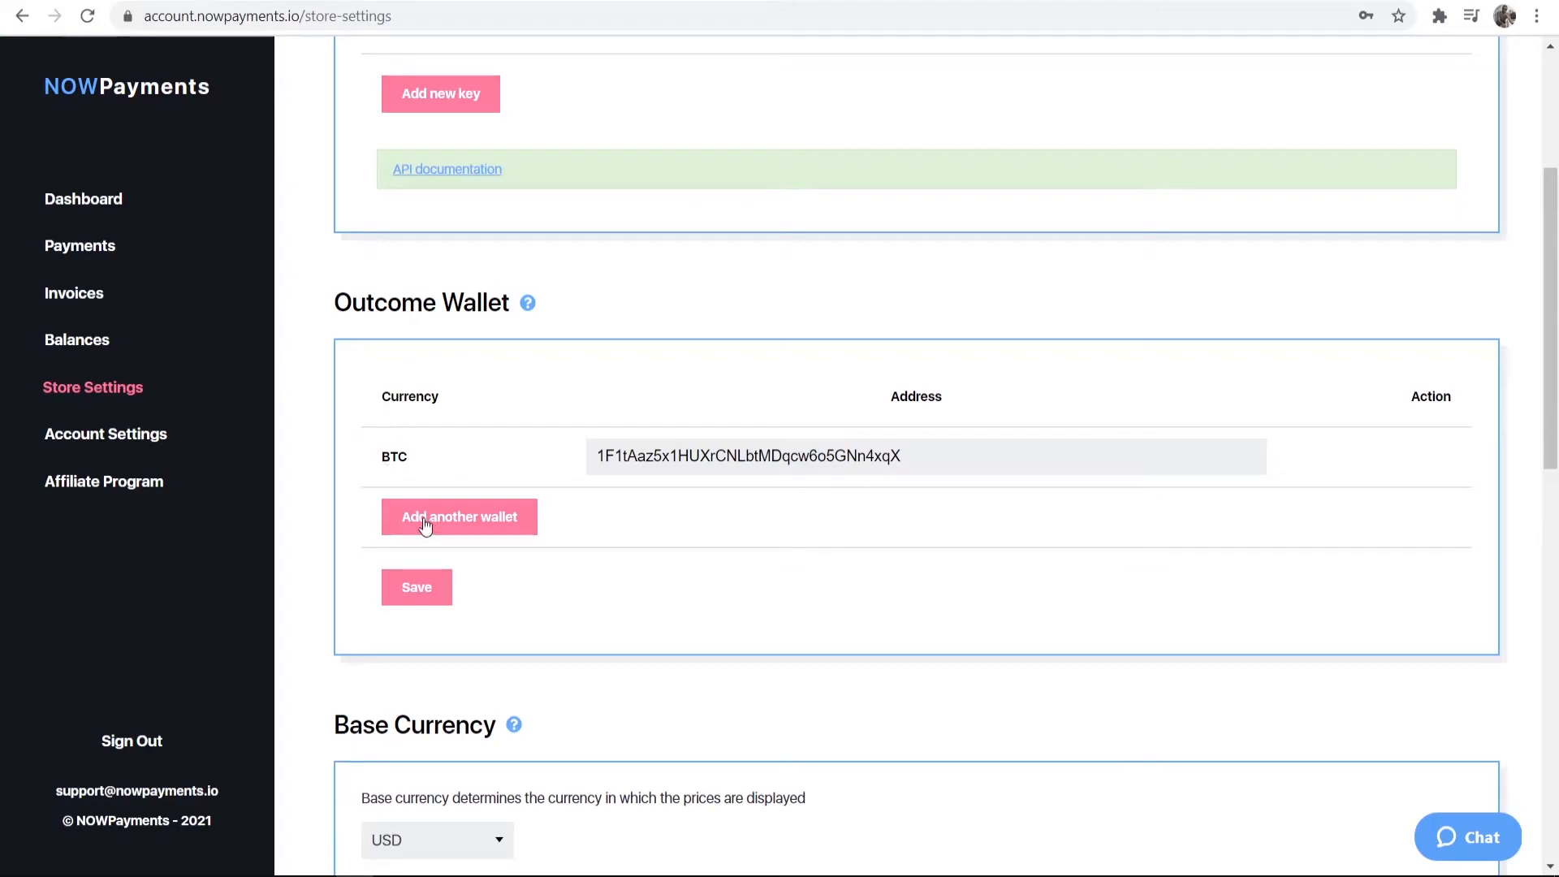
{"action": "mouse_move", "coordinate": [434, 453]}
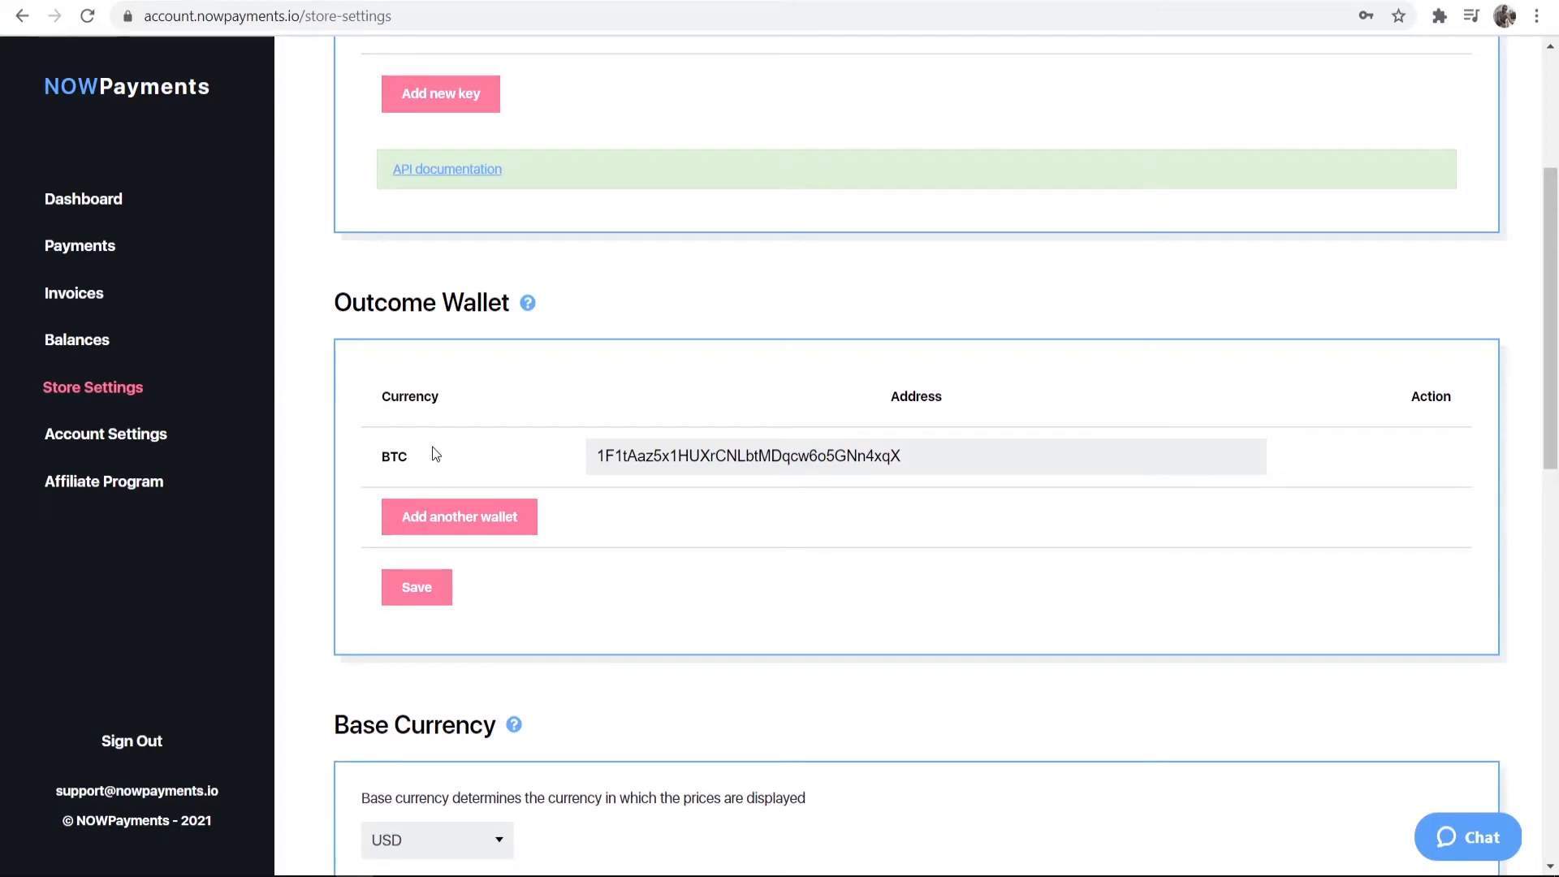
{"action": "scroll", "scroll_direction": "down", "scroll_amount": 3}
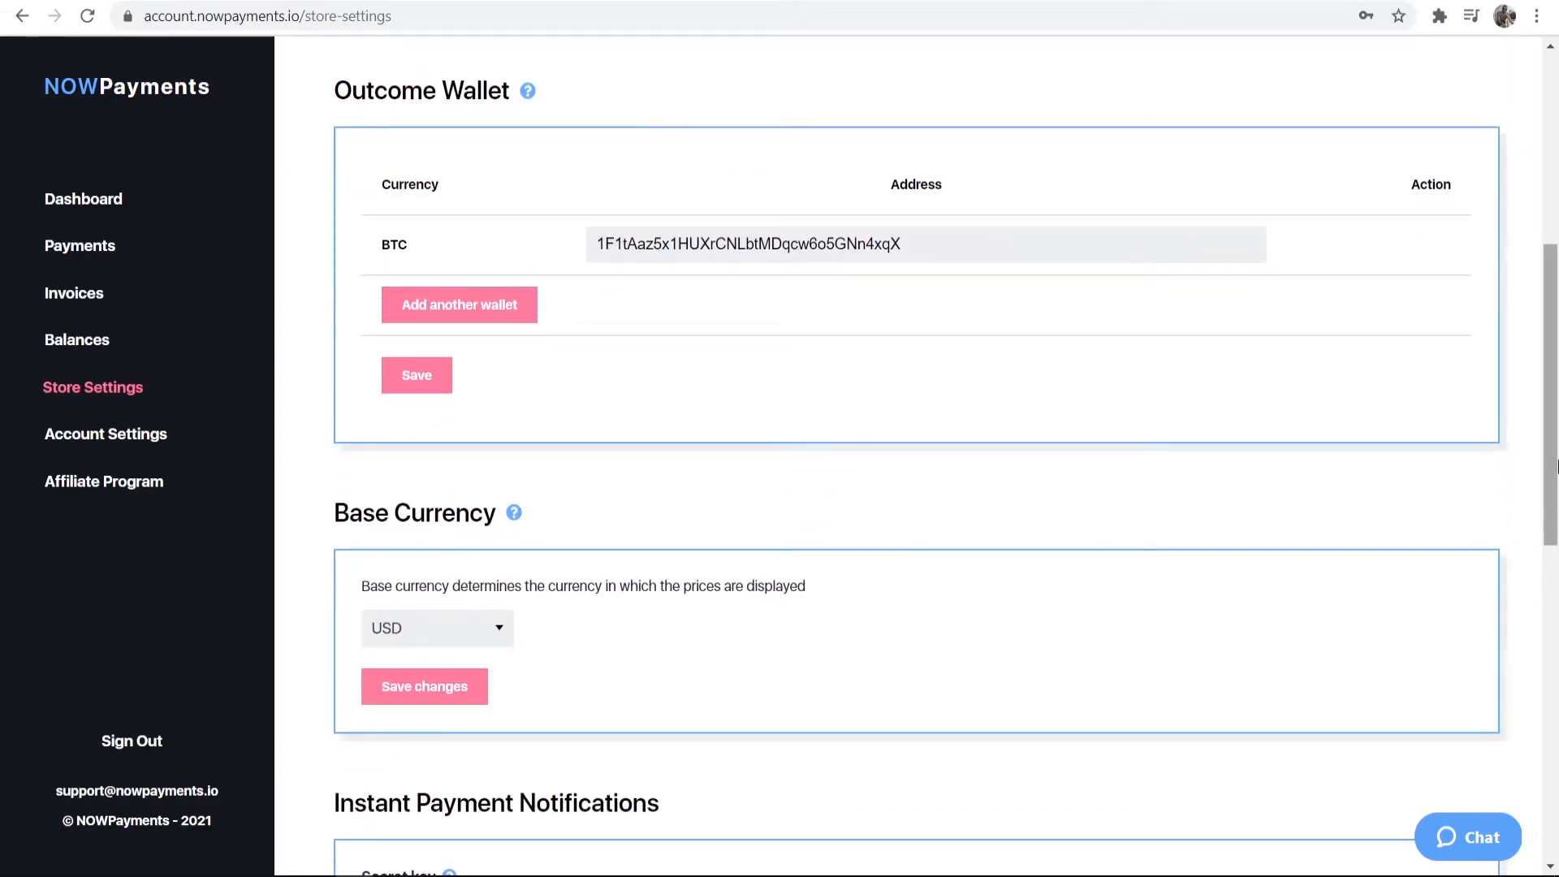
{"action": "scroll", "scroll_direction": "up", "scroll_amount": 3}
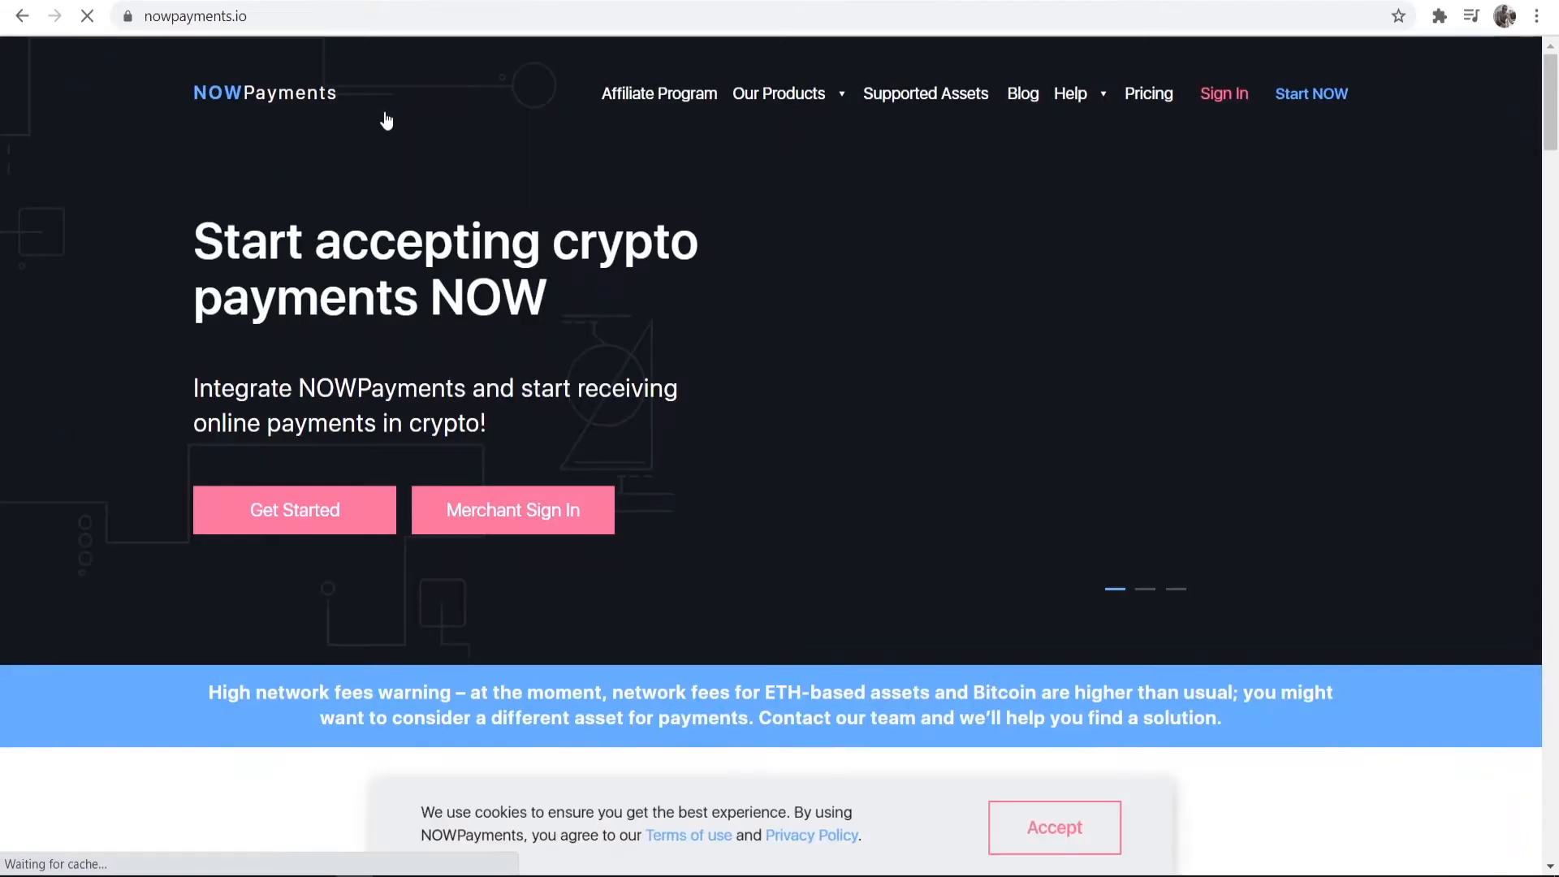
Step: Generate the widget on the Accept Donations page and copy its embed code
{"action": "left_click", "coordinate": [780, 93]}
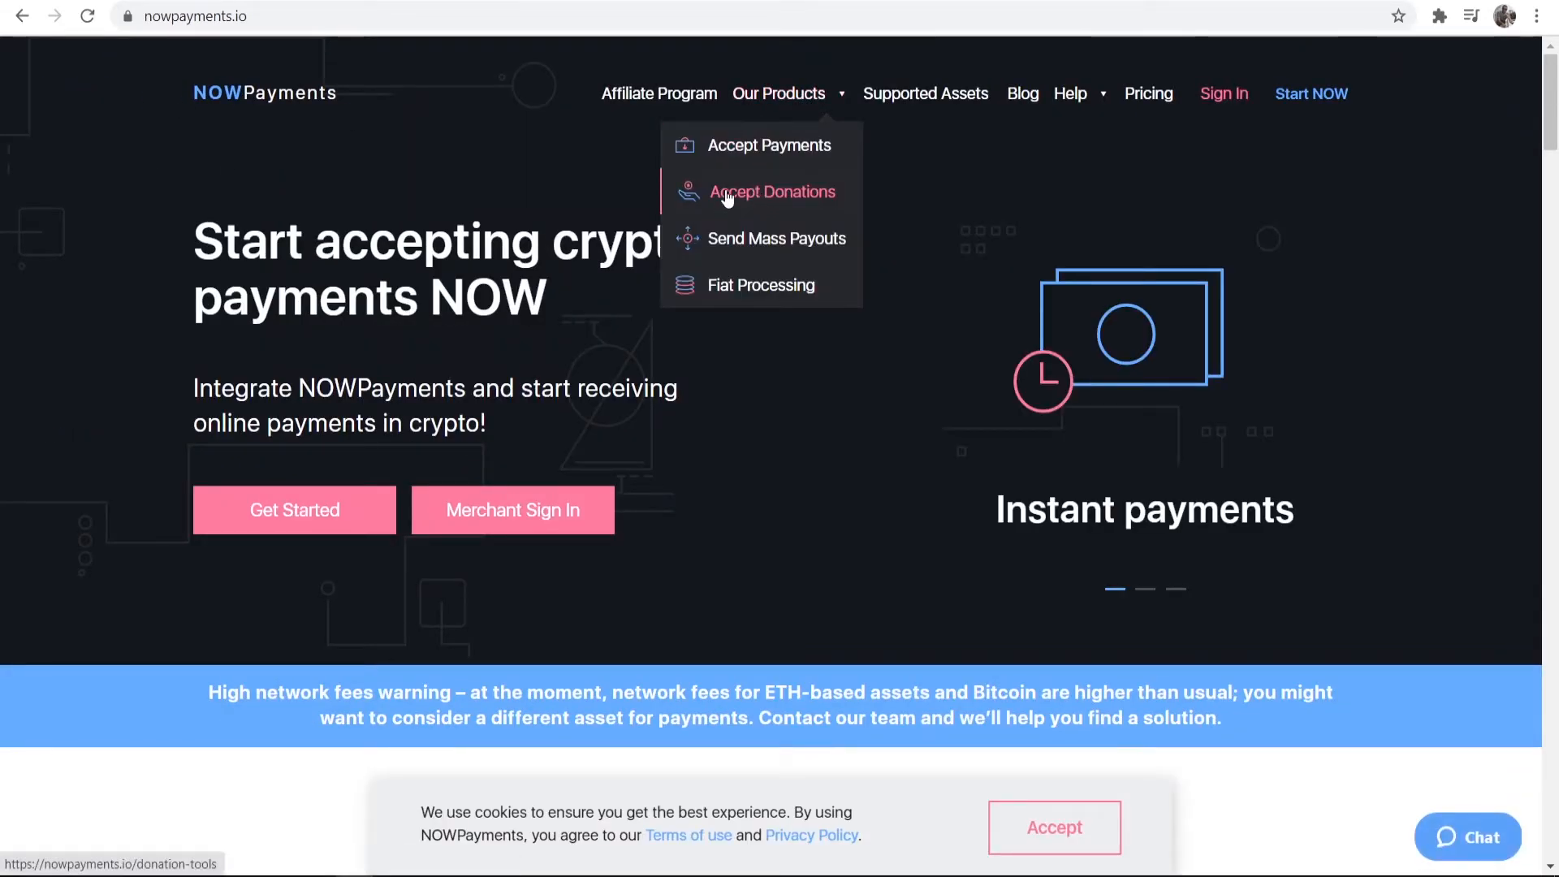
{"action": "left_click", "coordinate": [772, 192]}
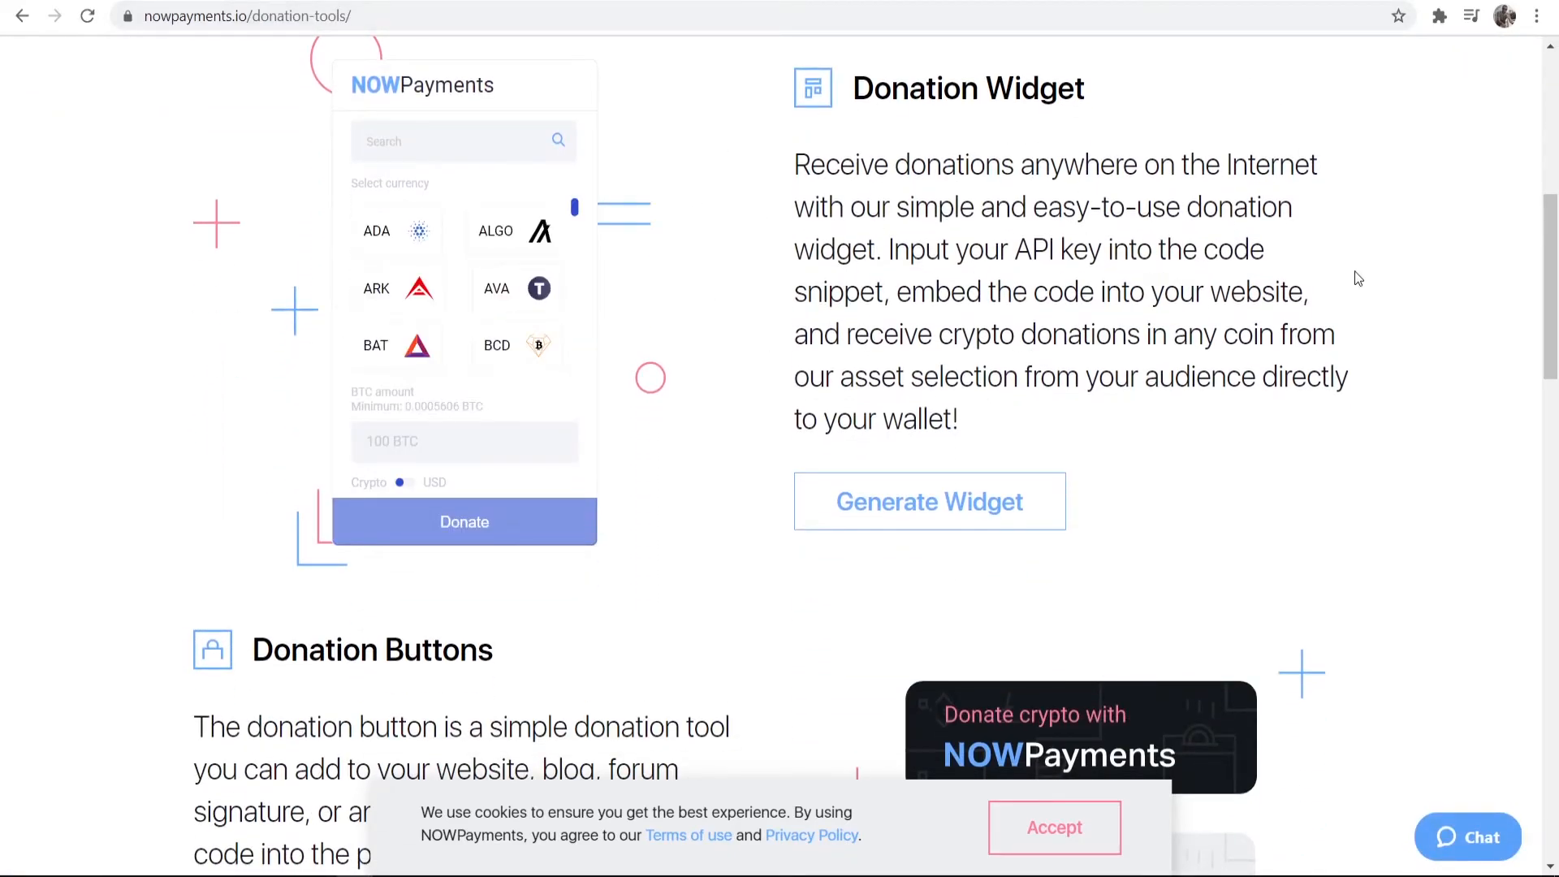
{"action": "scroll", "scroll_direction": "down", "scroll_amount": 3}
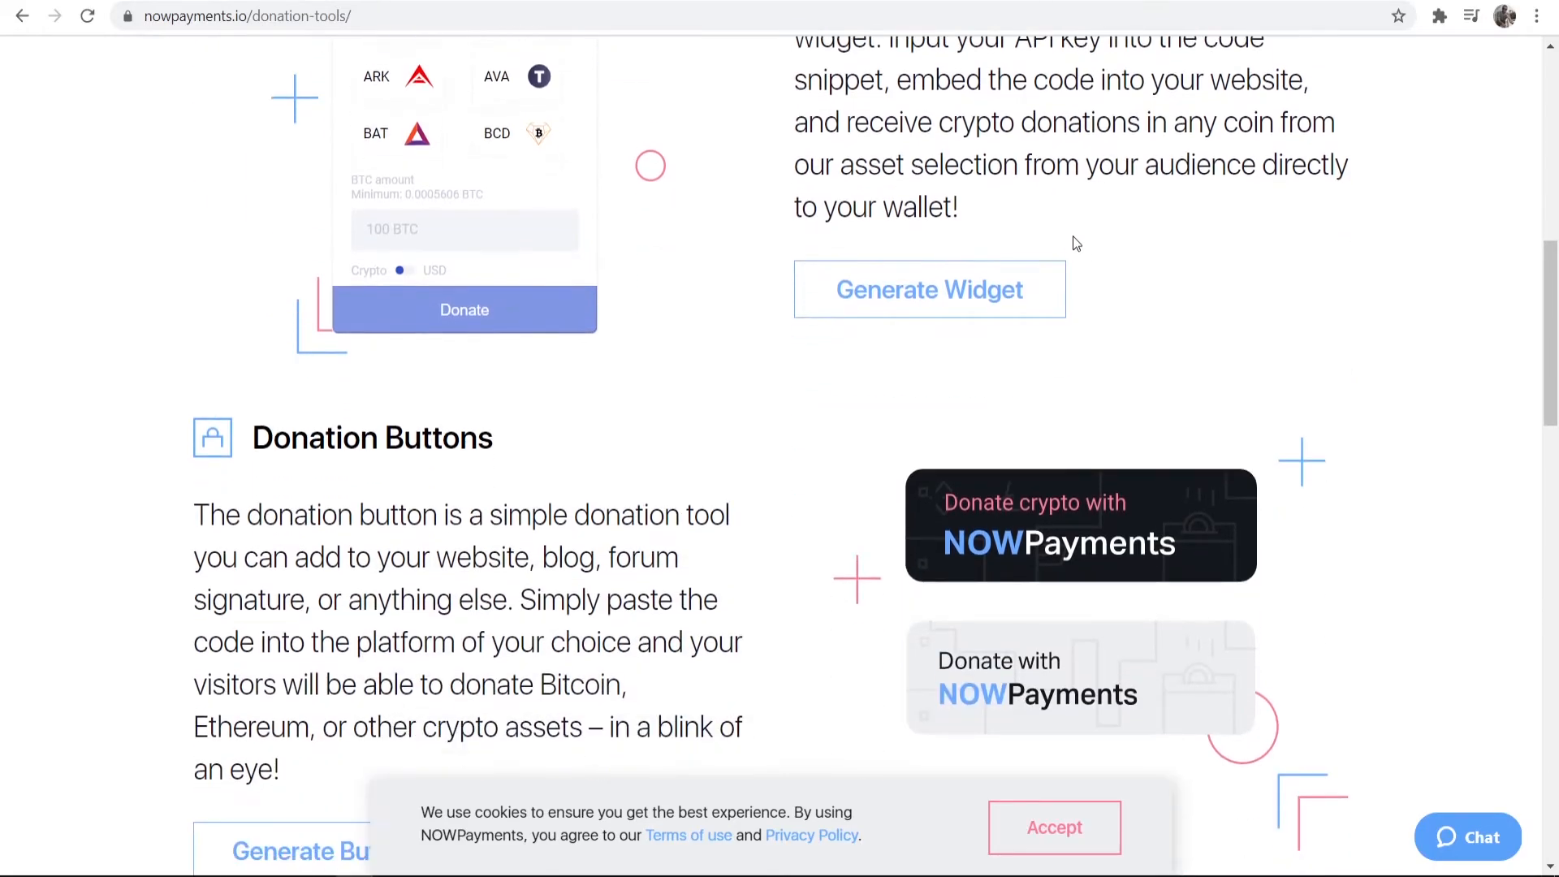
{"action": "scroll", "scroll_direction": "down", "scroll_amount": 3}
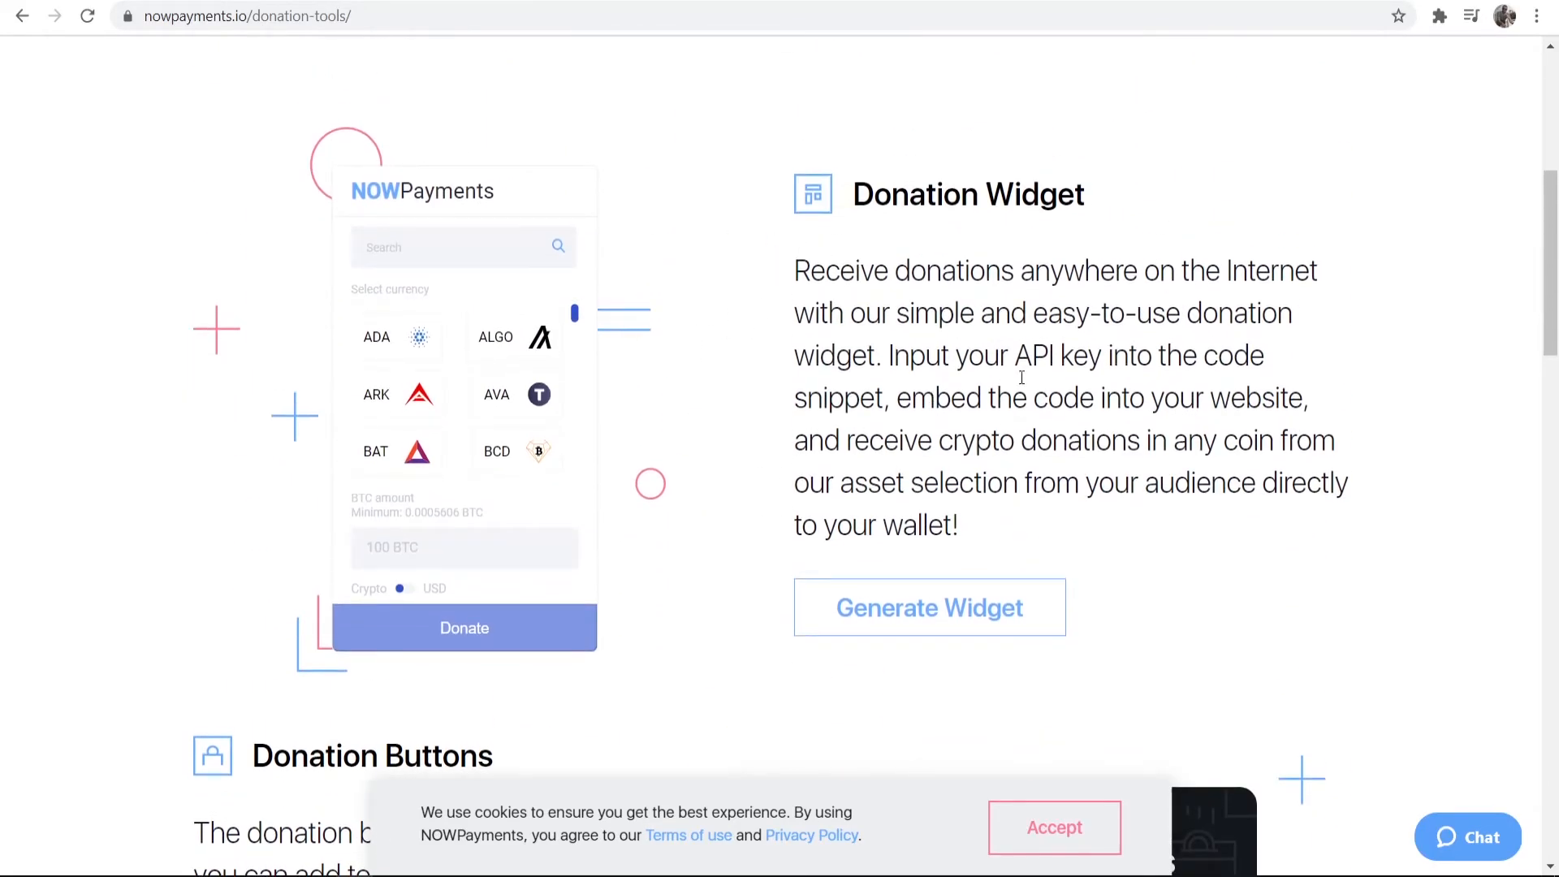
{"action": "left_click", "coordinate": [929, 608]}
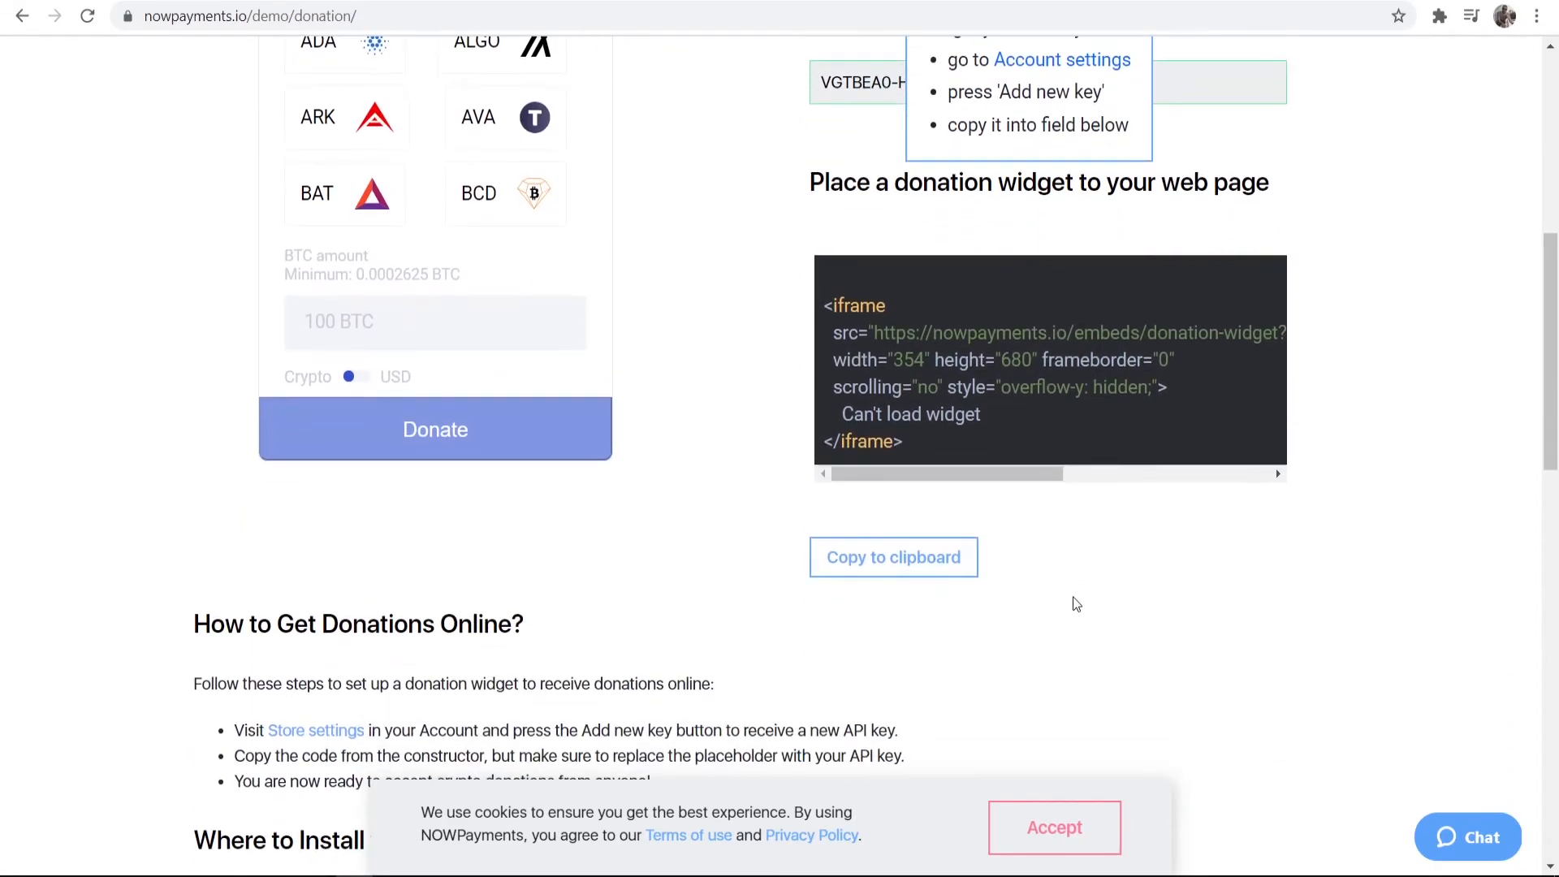
{"action": "left_click", "coordinate": [891, 556]}
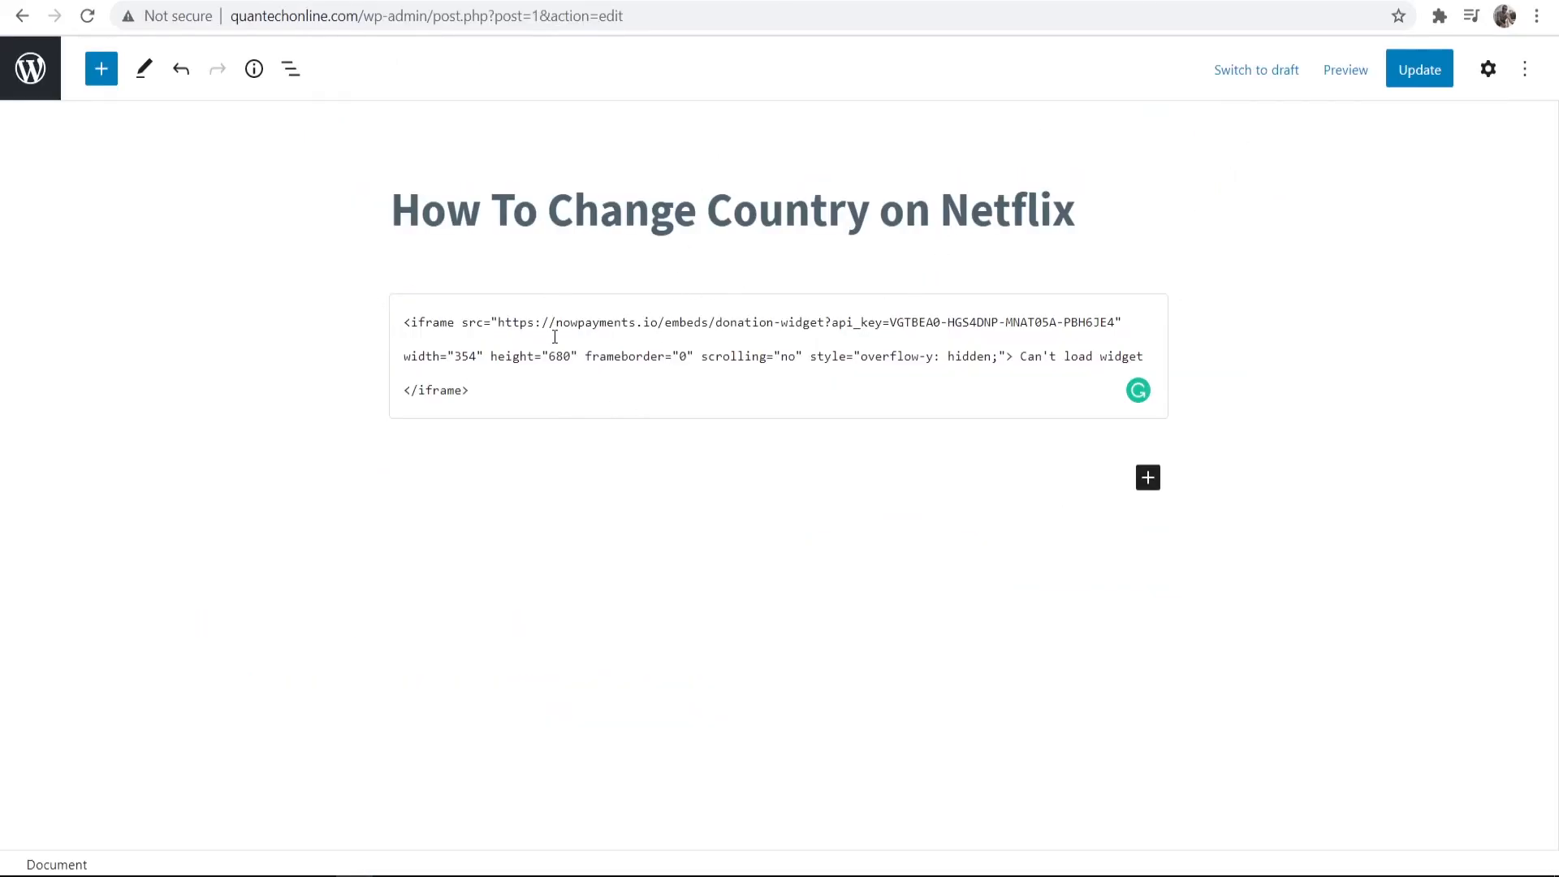
Step: Replace the old widget code with a Custom HTML block, then preview the post
{"action": "left_click", "coordinate": [775, 356]}
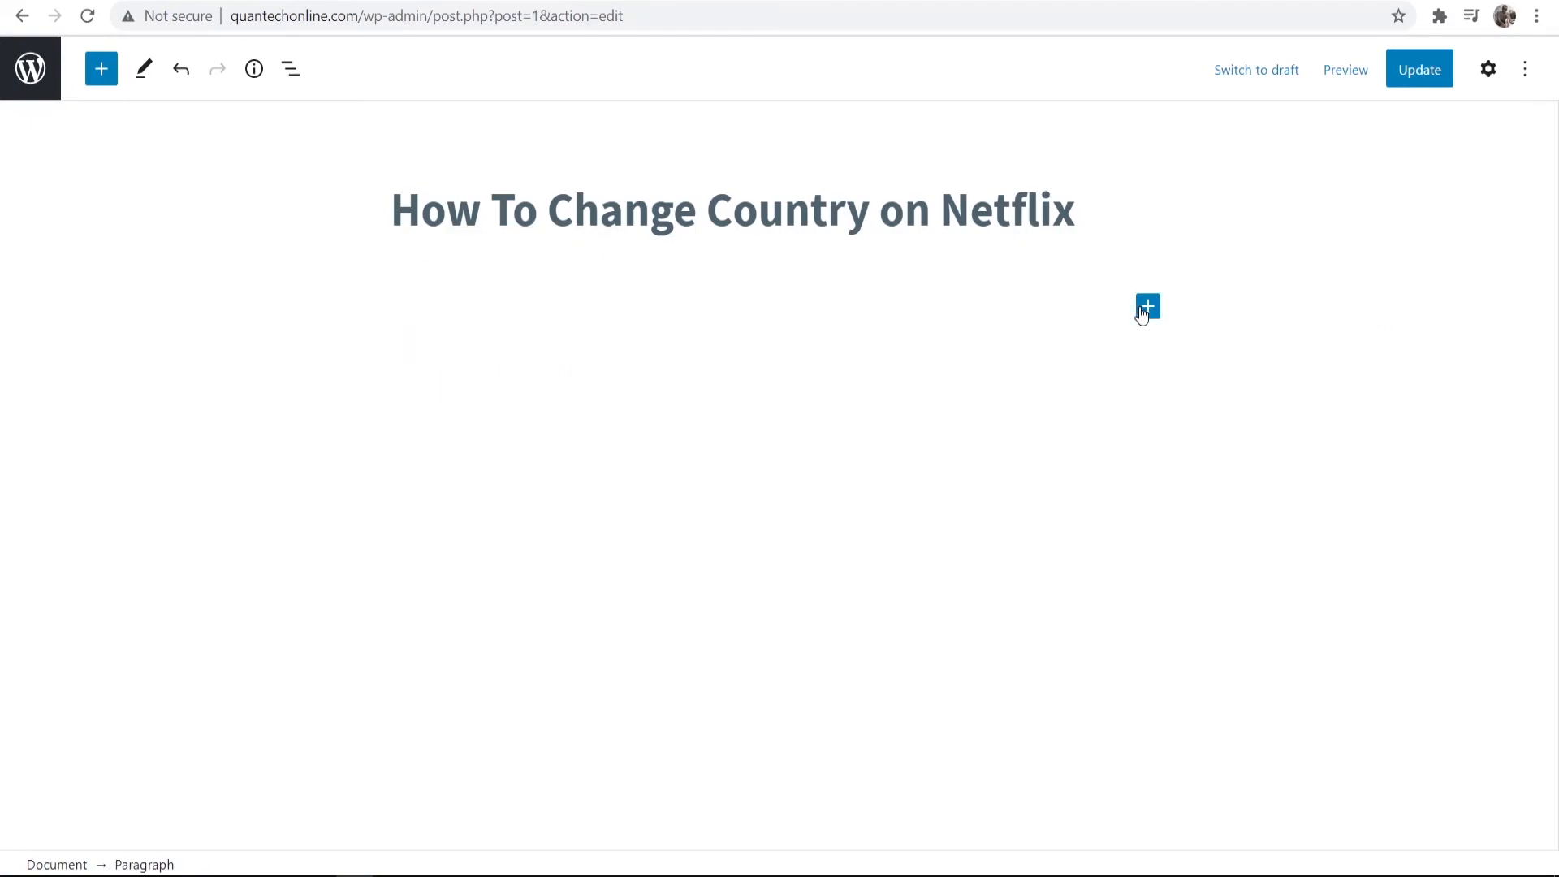
{"action": "left_click", "coordinate": [1146, 306]}
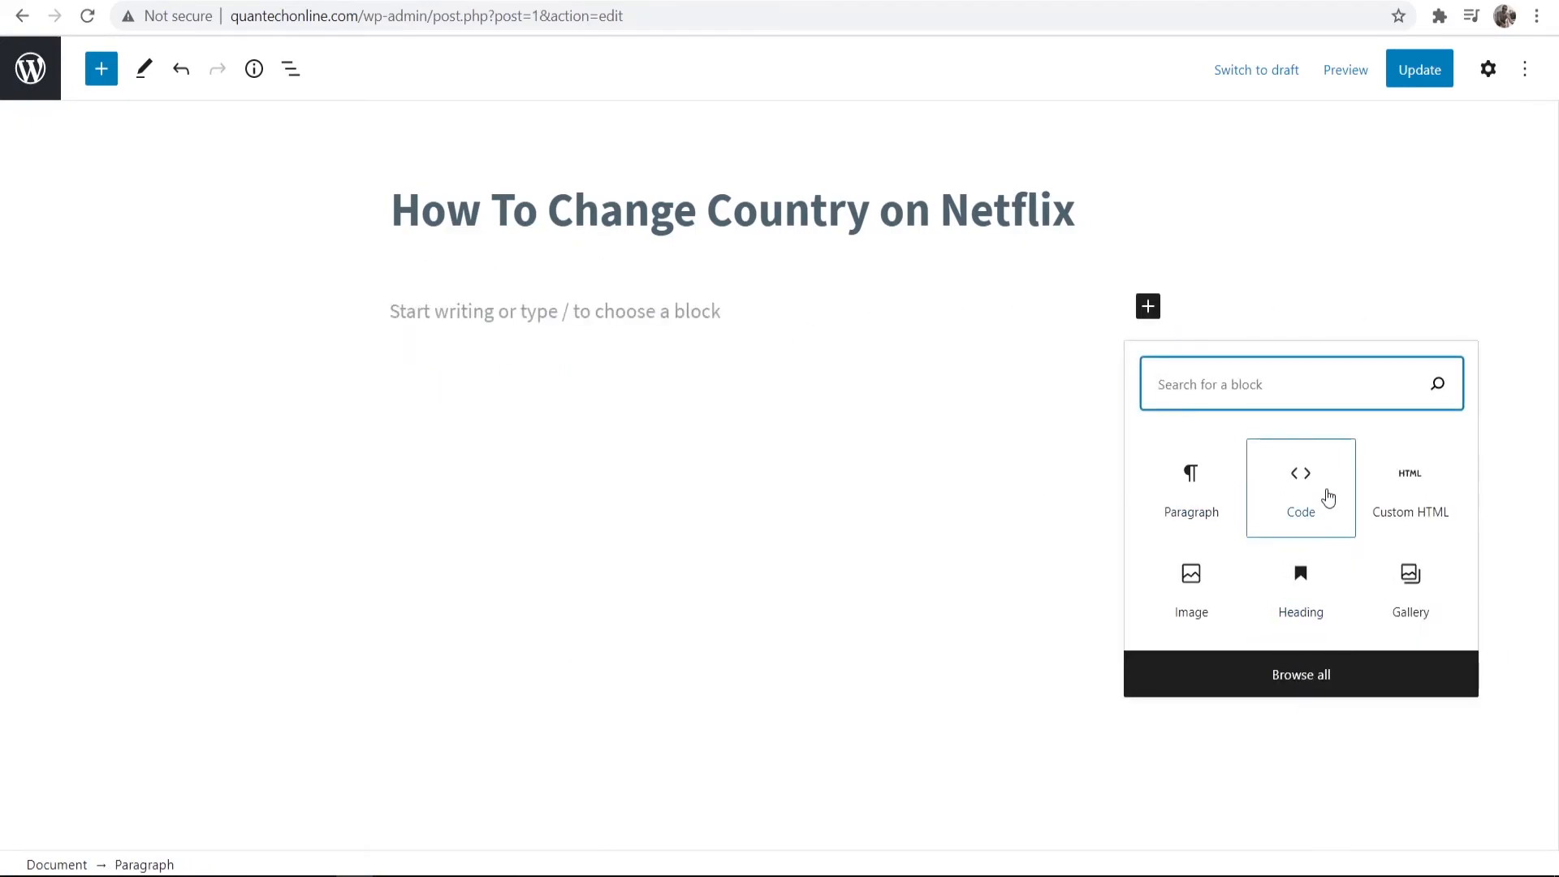
{"action": "type", "text": "htm"}
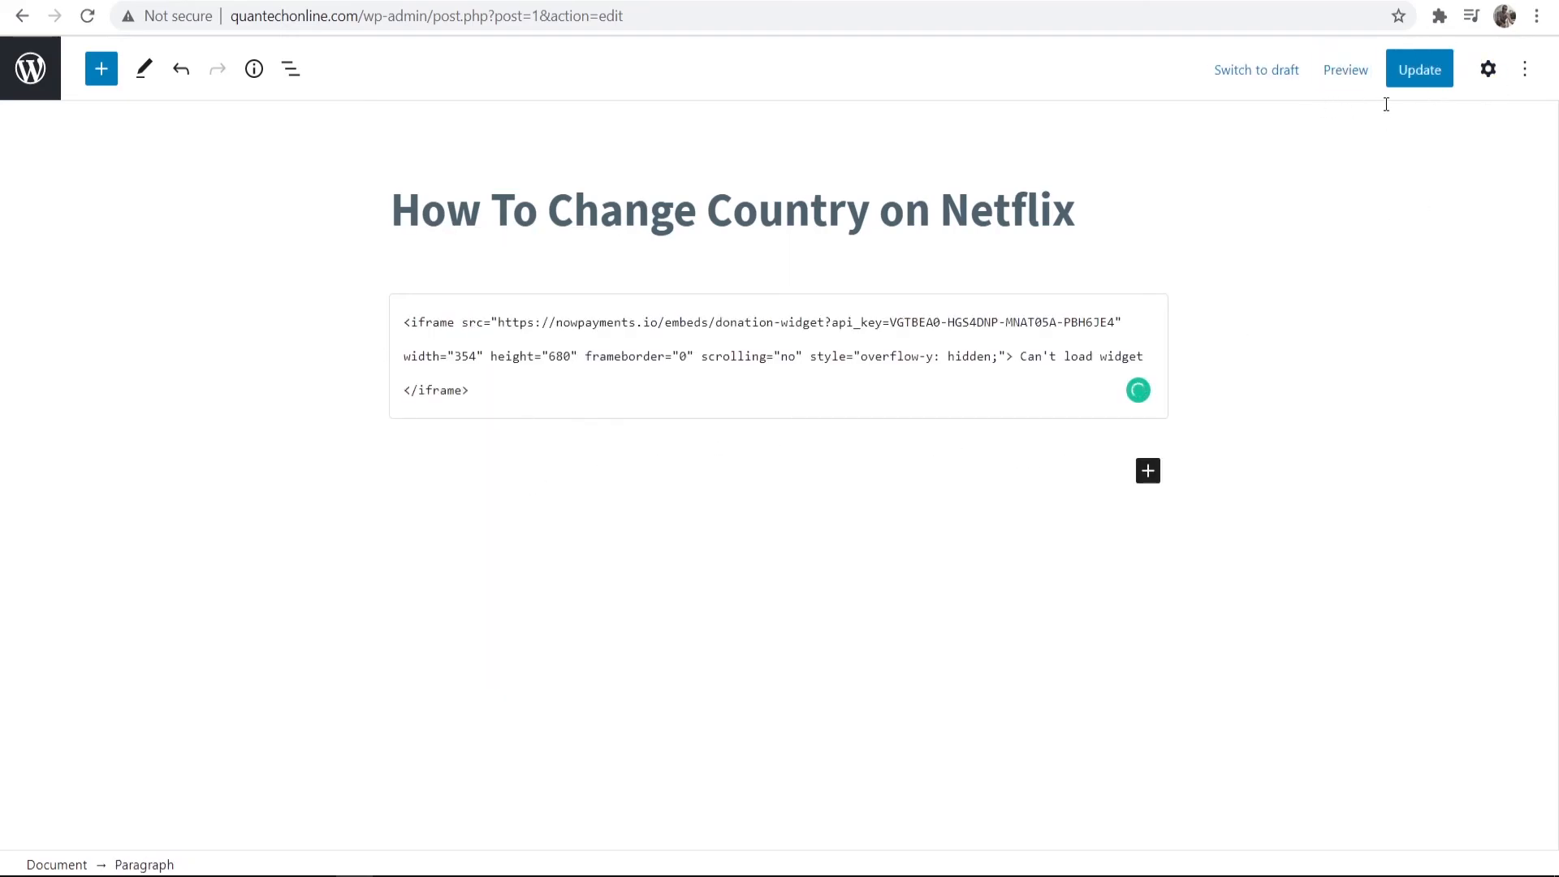
{"action": "left_click", "coordinate": [1345, 70]}
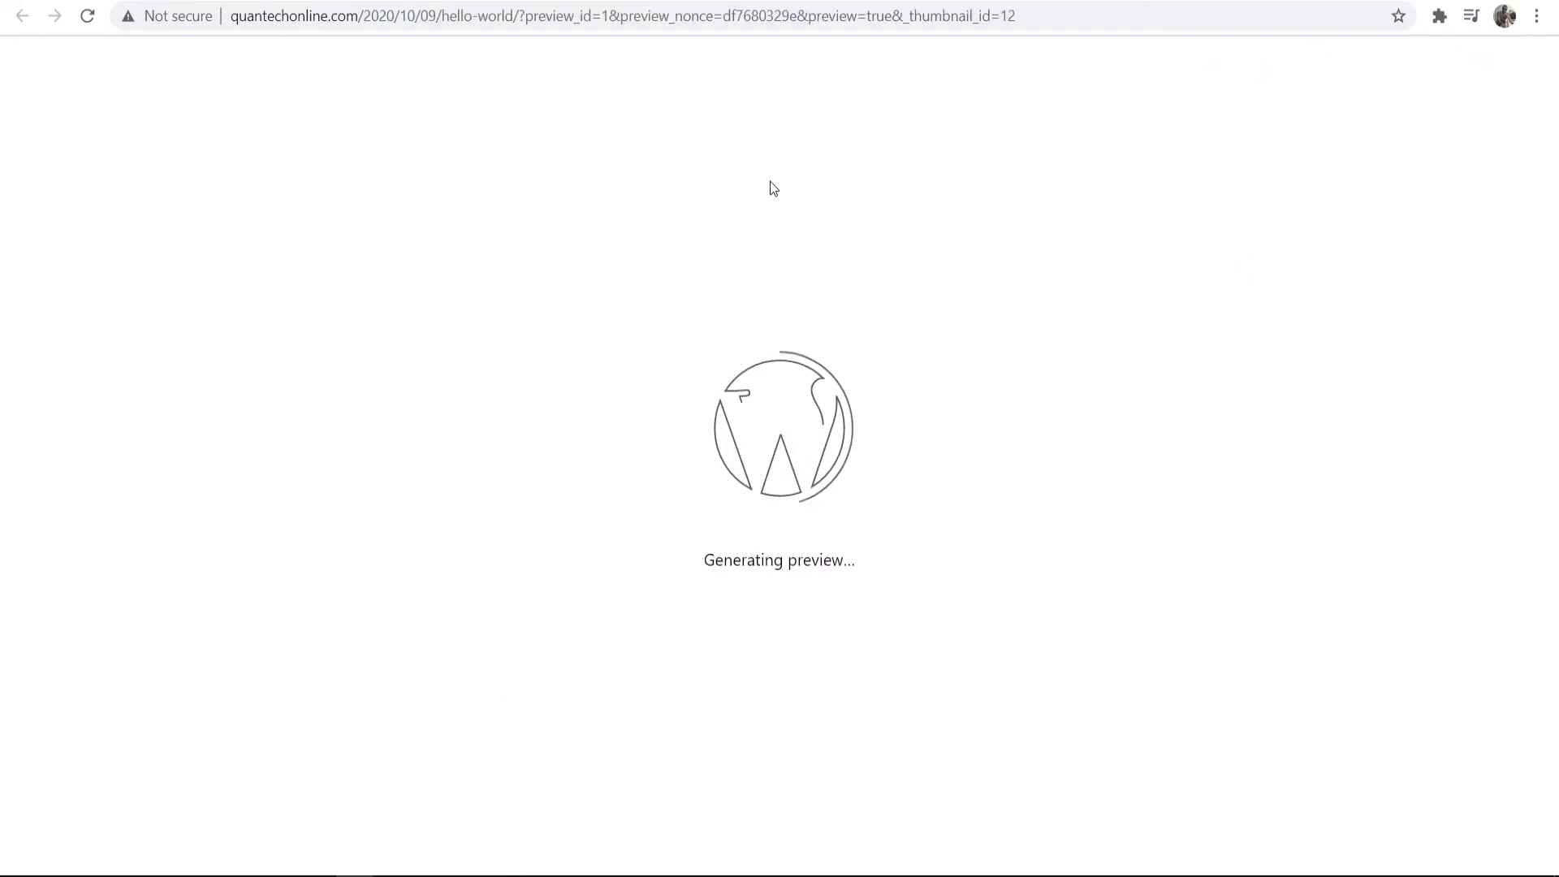